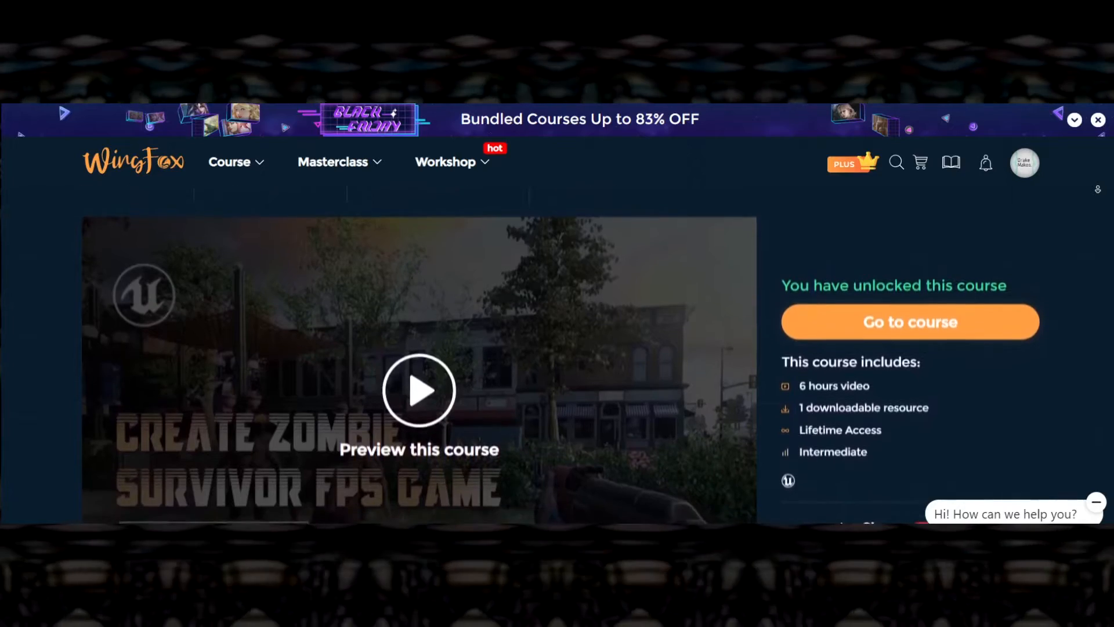
Scroll through the view, then open Blender's Preferences from the Edit menu.
scroll("down", 3)
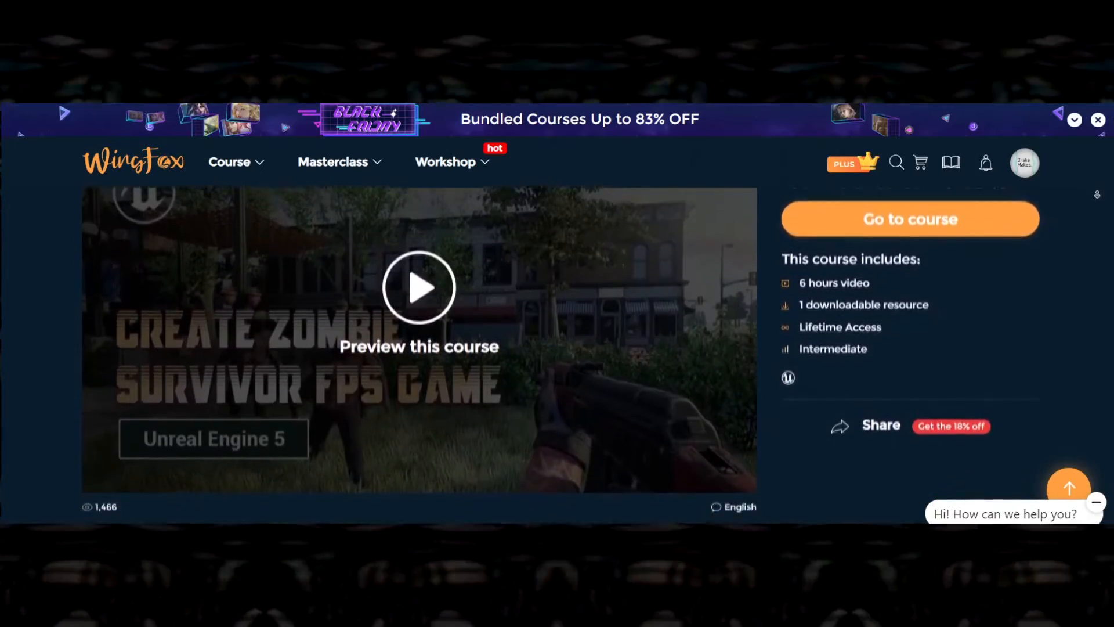
scroll("down", 3)
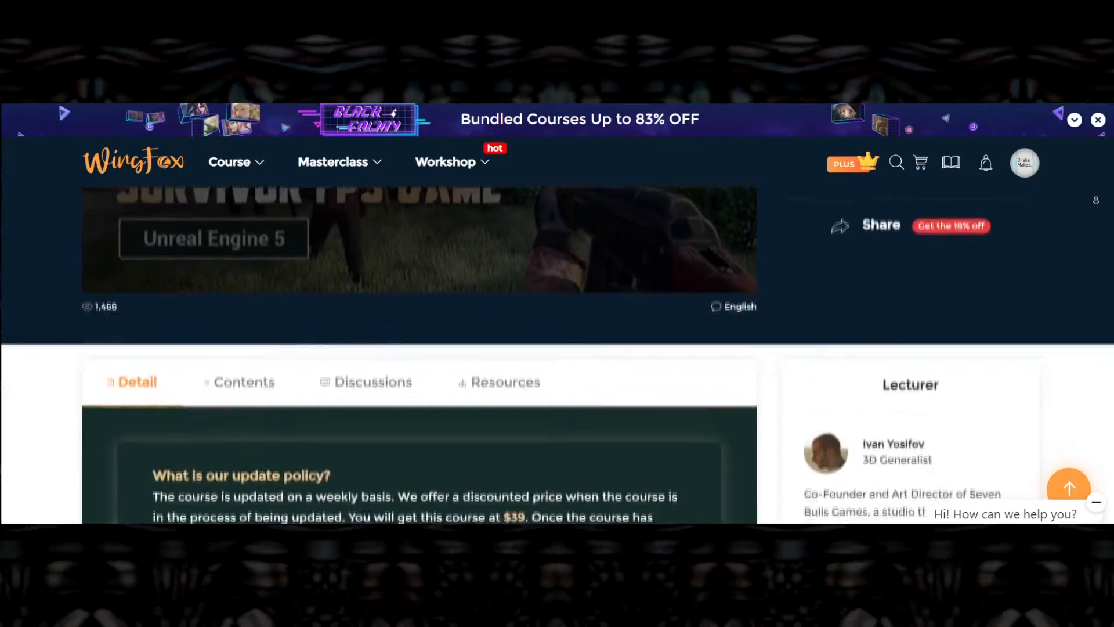
scroll("down", 3)
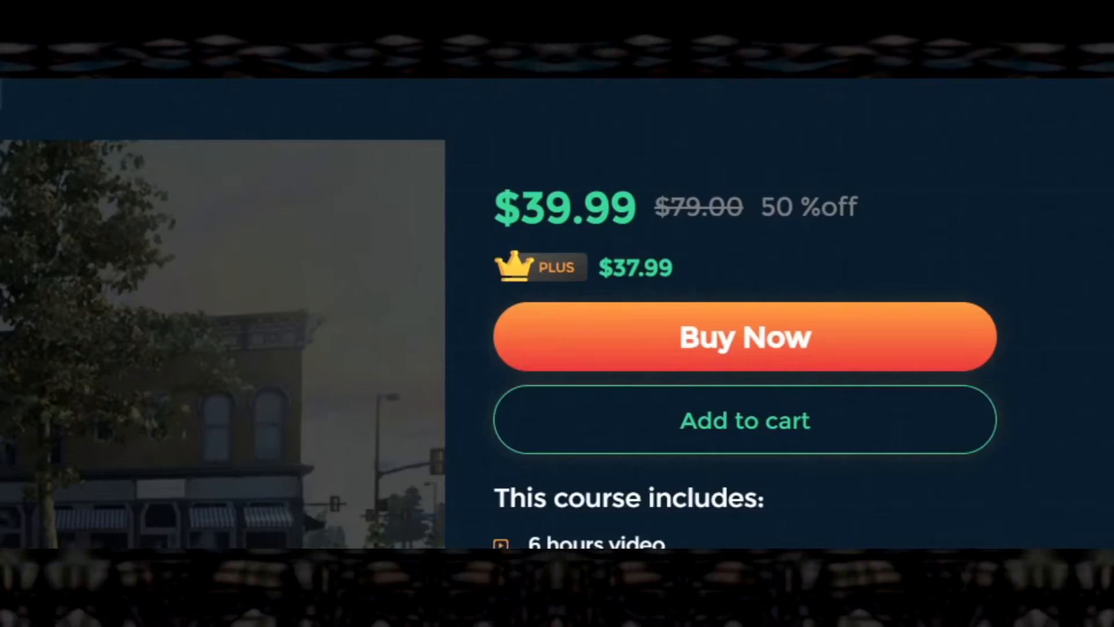
left_click(743, 336)
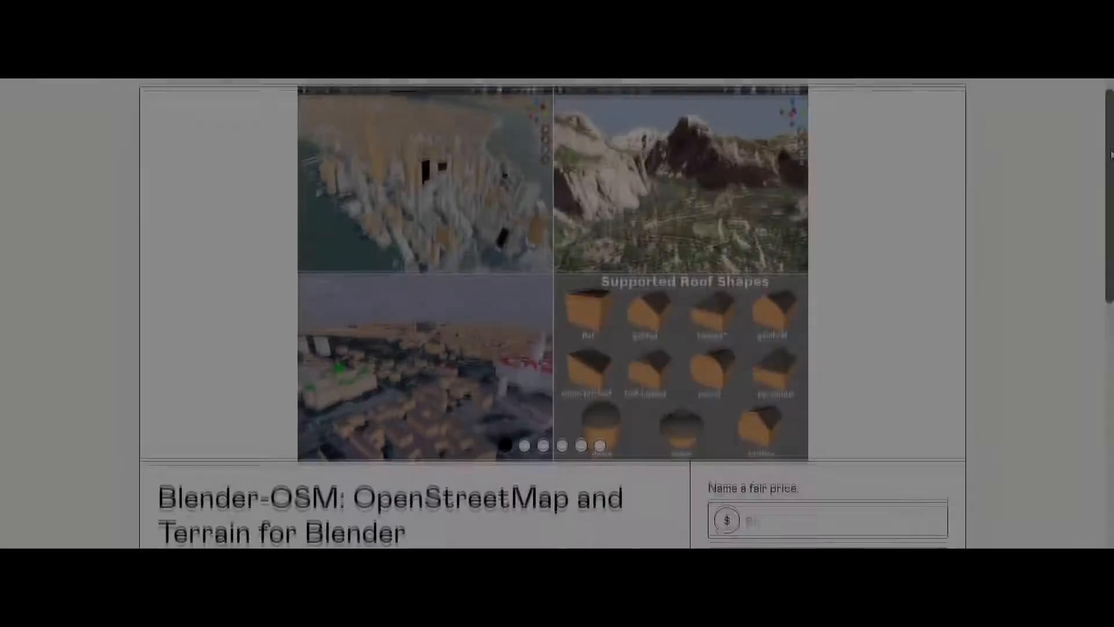
scroll("down", 3)
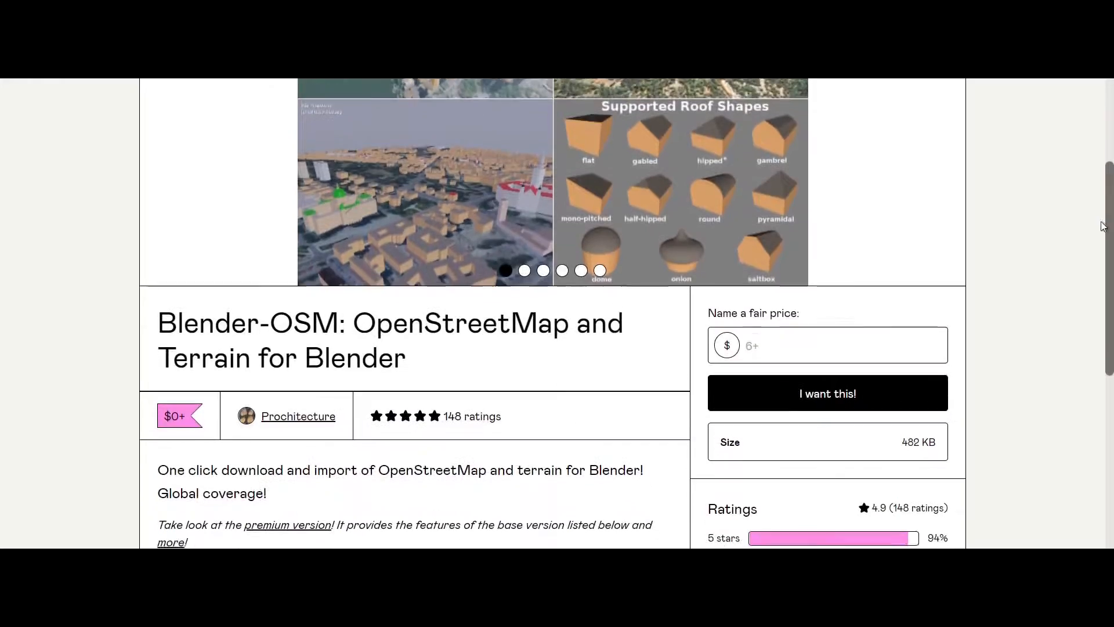
scroll("down", 3)
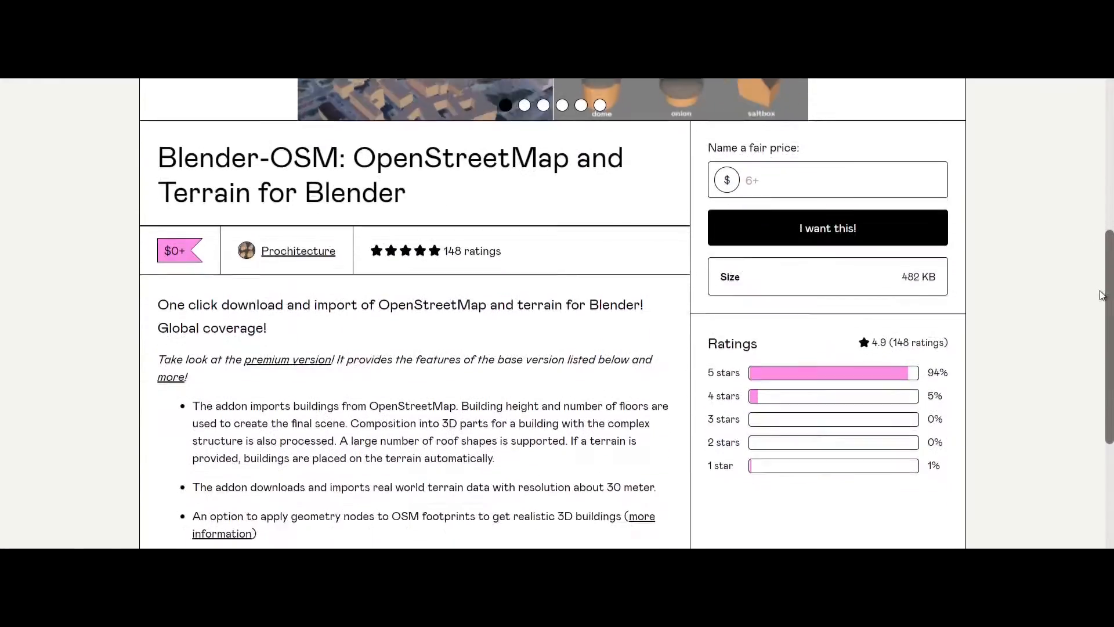
scroll("down", 3)
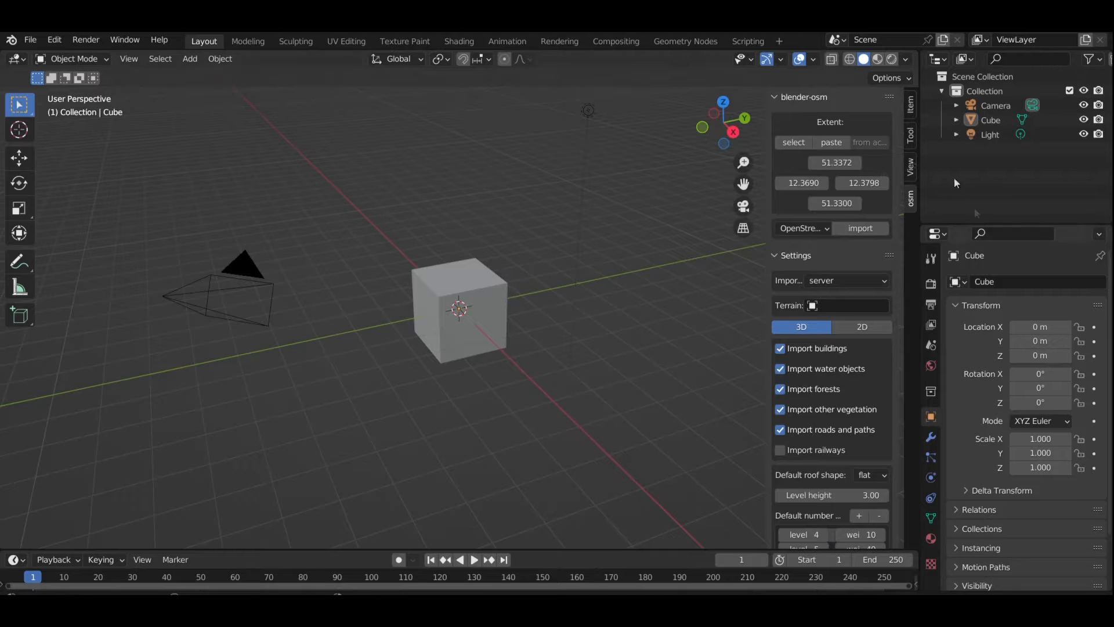
left_click(53, 40)
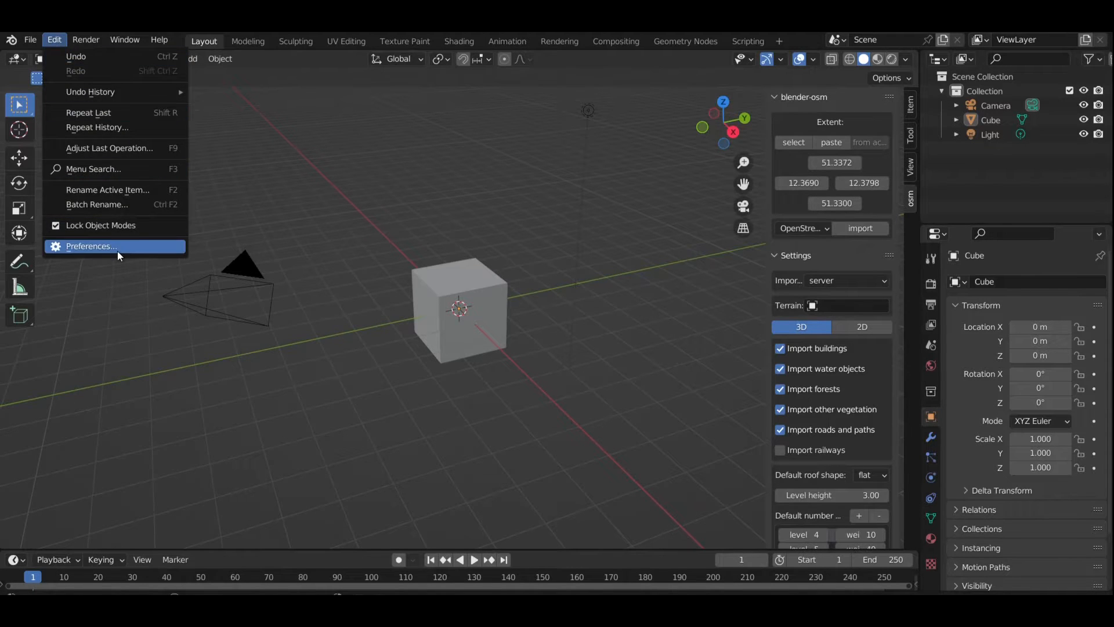
left_click(90, 246)
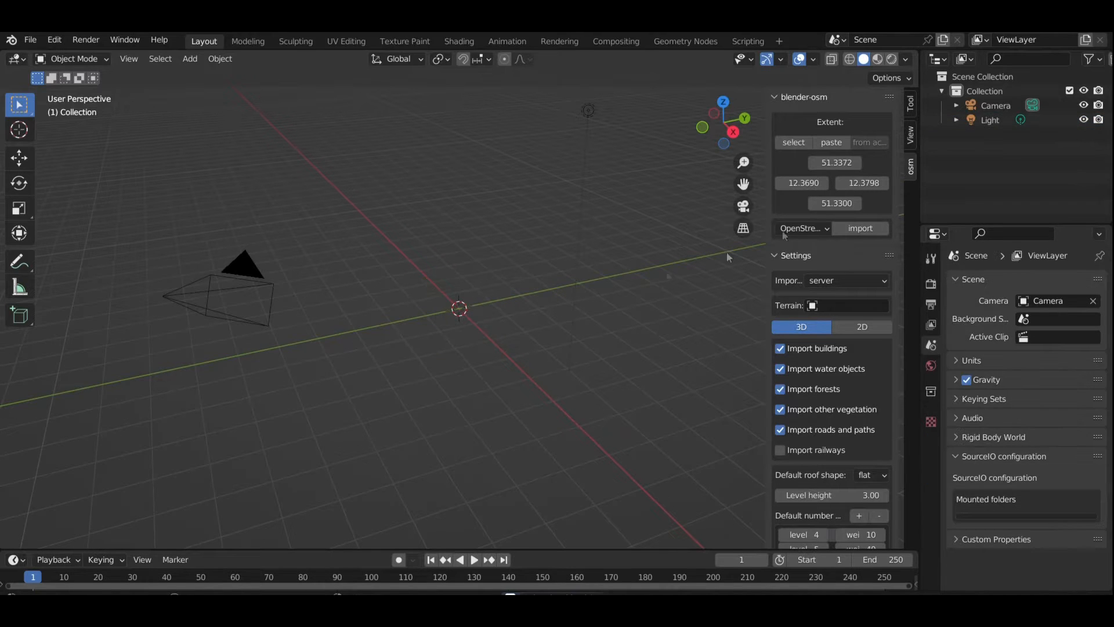
mouse_move(568, 316)
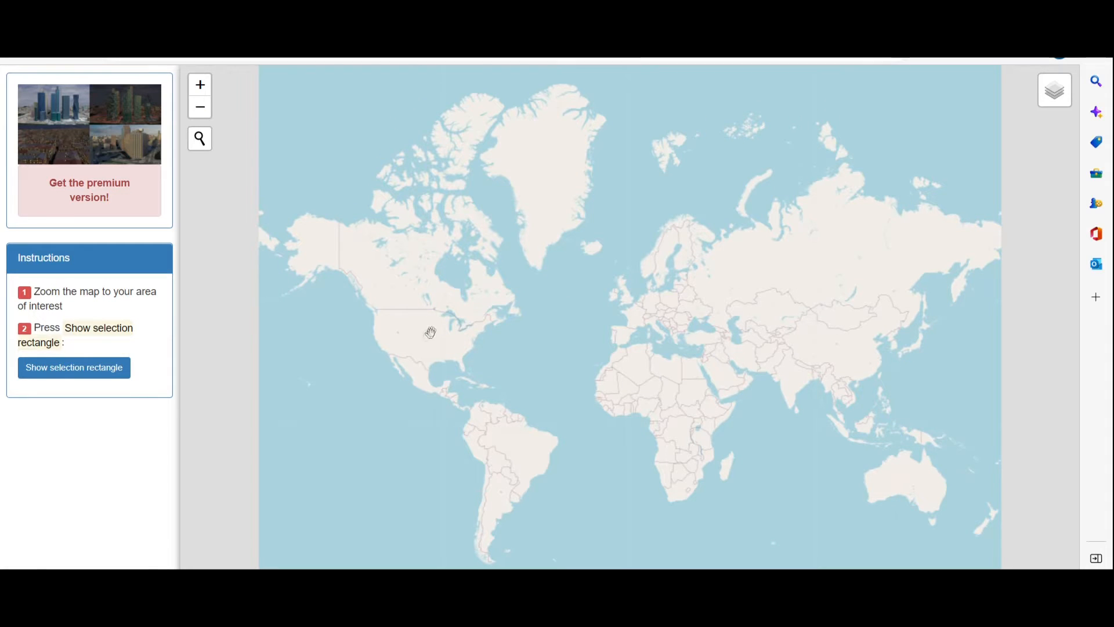
Pan the extent map toward the area around 47.67 latitude, -122.40 longitude.
left_click_drag(429, 333, 417, 374)
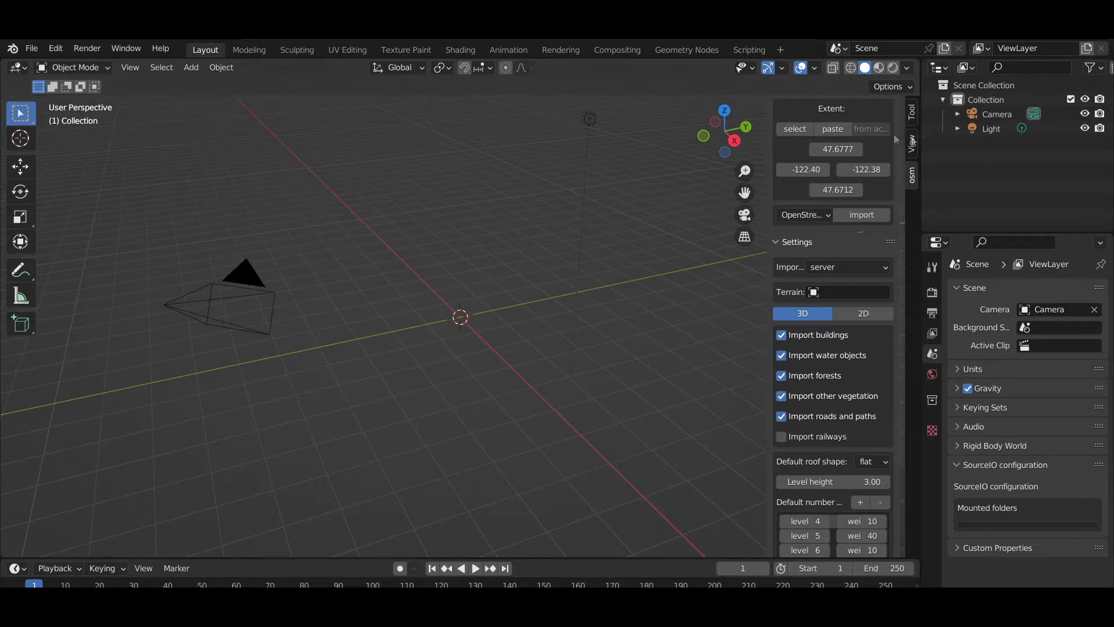
After the import error, set blender-osm's data folder in Preferences and copy a new area.
left_click(861, 215)
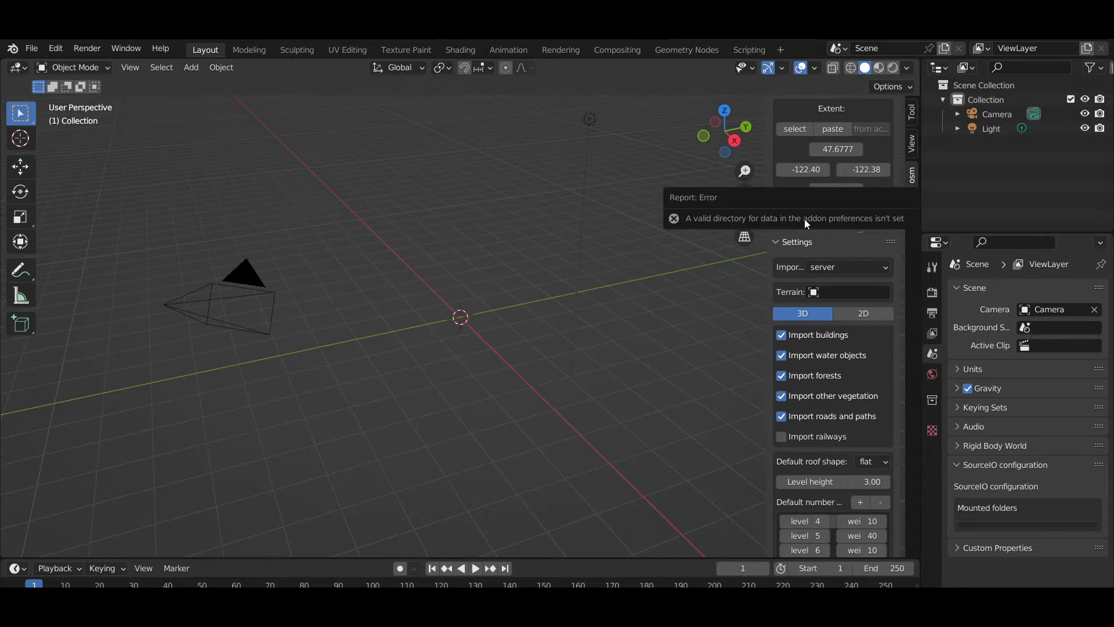
mouse_move(873, 225)
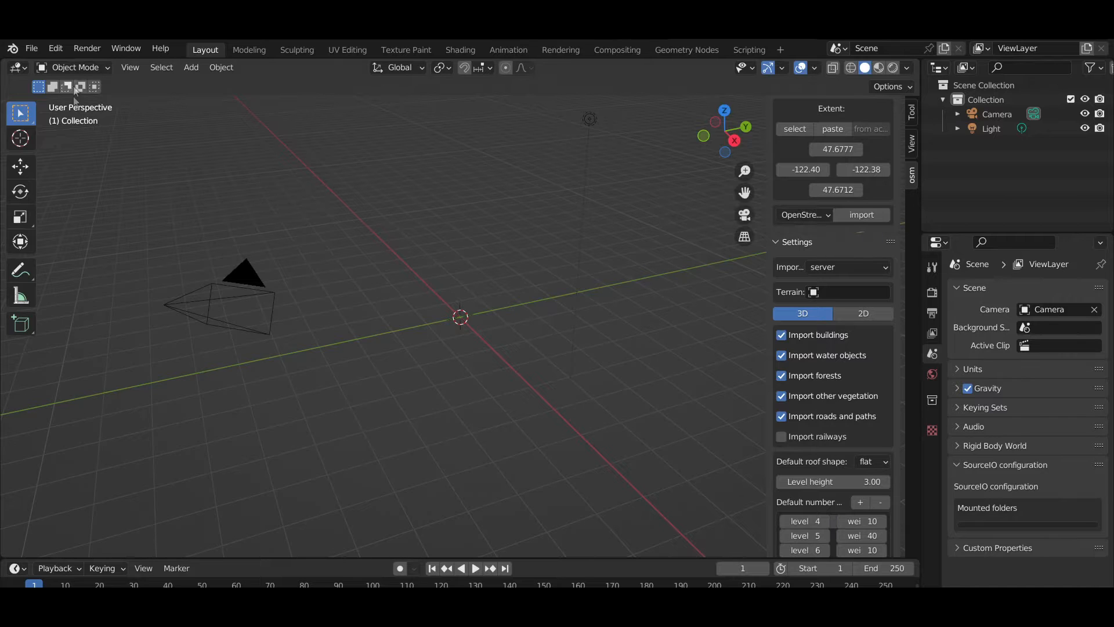
left_click(31, 48)
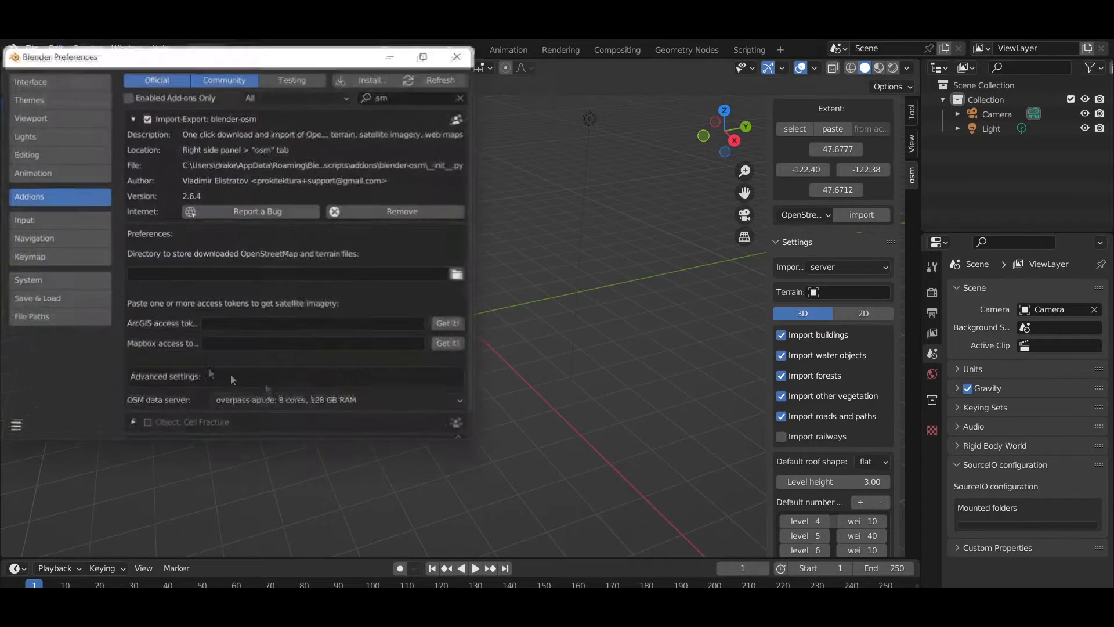
left_click(132, 119)
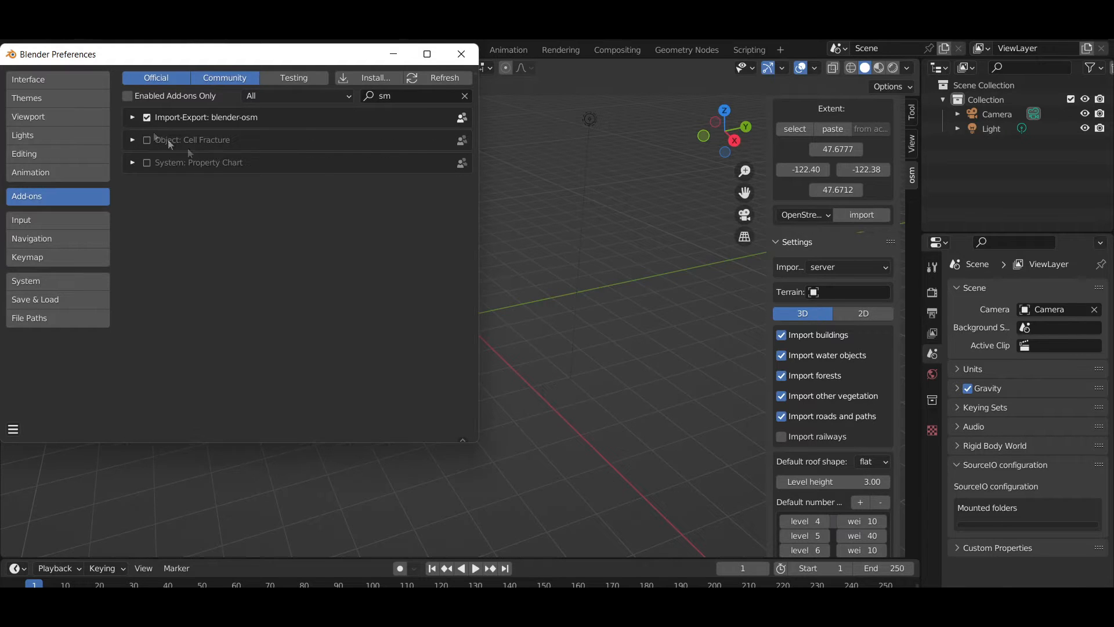
left_click(132, 117)
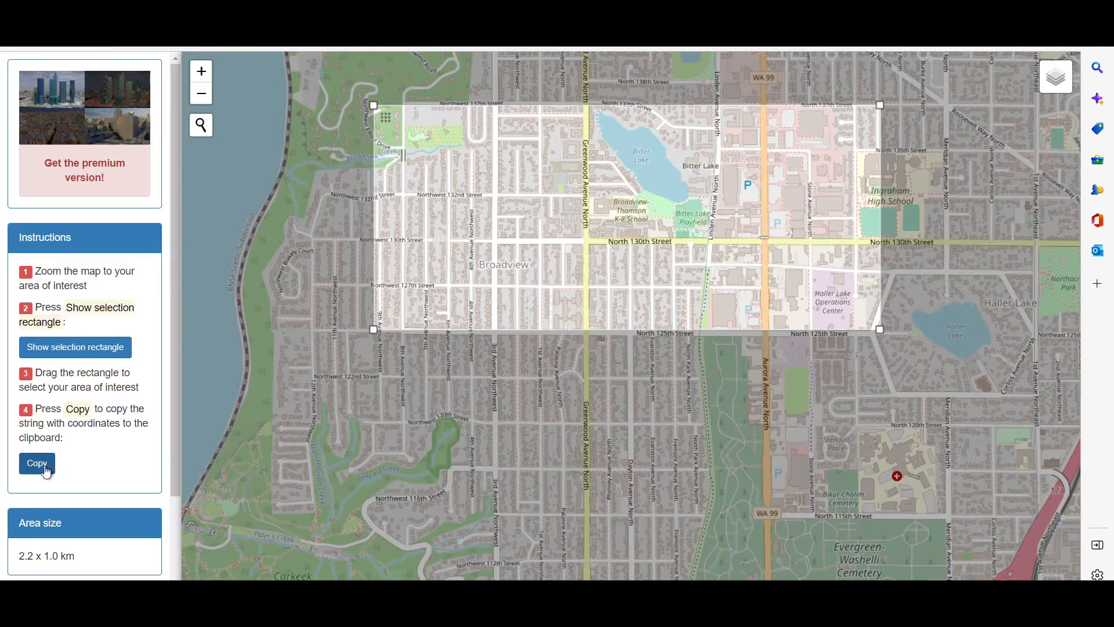
left_click(36, 463)
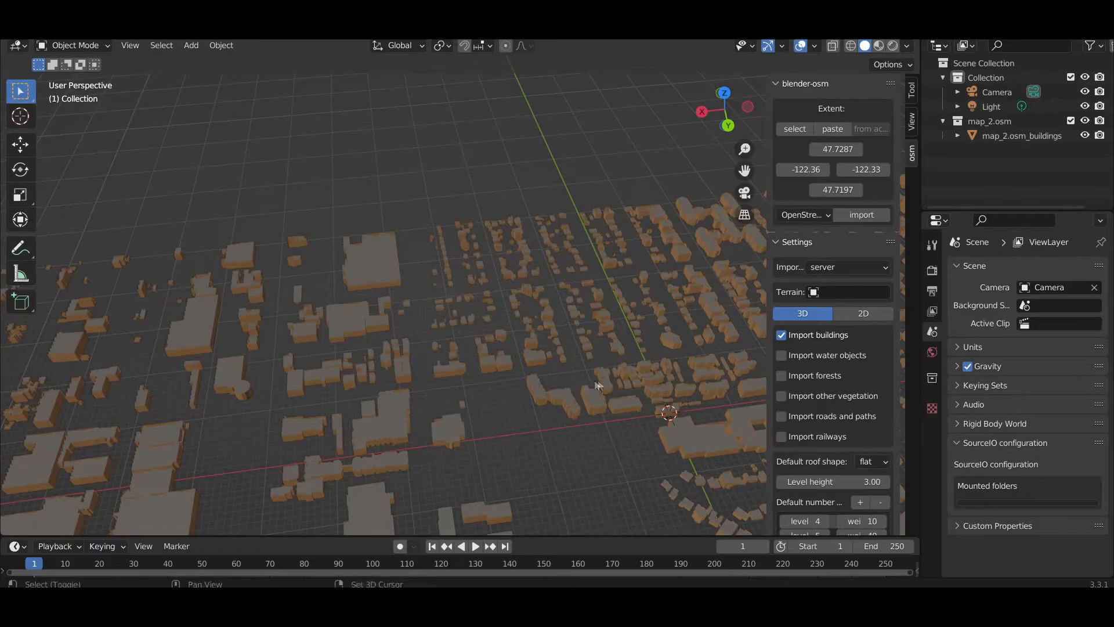
Orbit and fly low over the imported map_2.osm buildings to inspect the rooftops.
left_click_drag(597, 383, 455, 359)
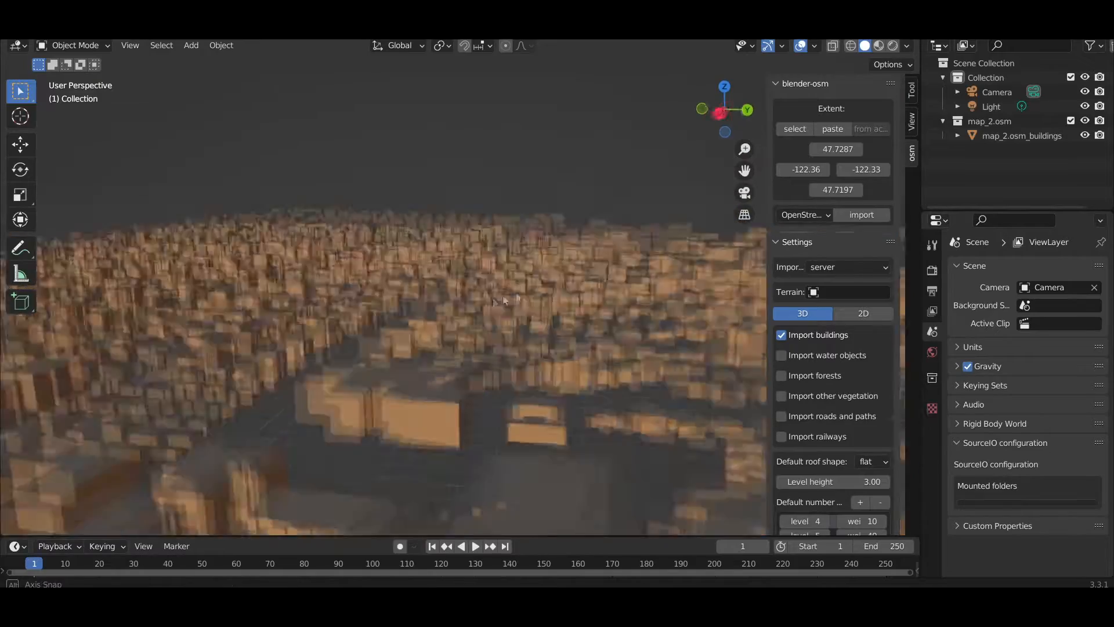
left_click_drag(497, 299, 348, 339)
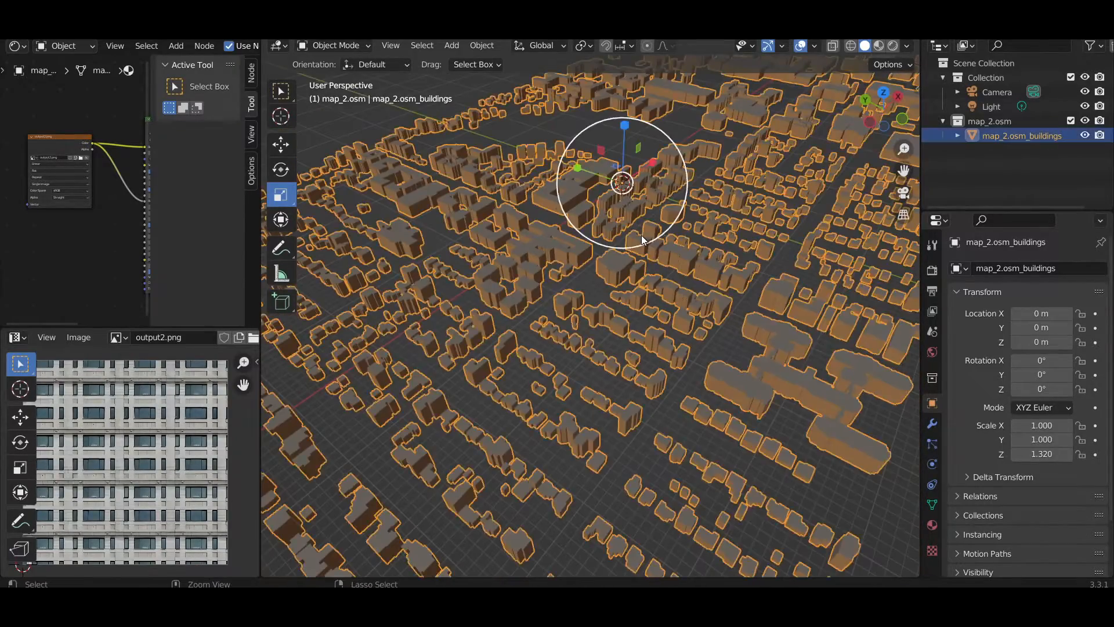
Scale map_2.osm_buildings to 1.32 along the Z axis.
key("Tab")
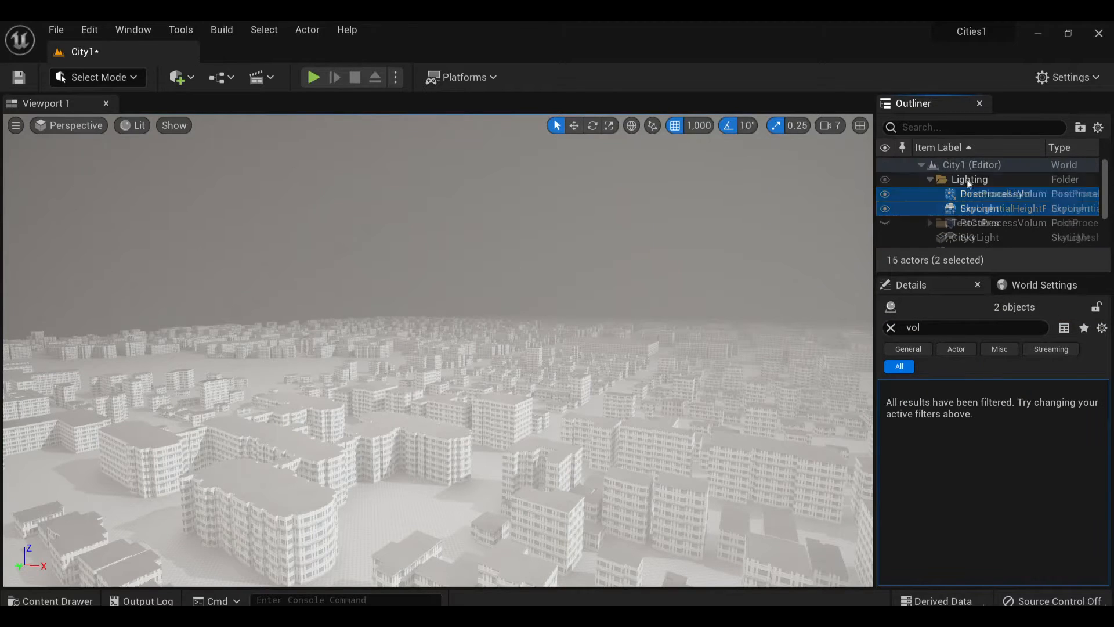
Select City1's fog and post-process actors, then select the newly added SkyAtmosphere.
left_click(177, 77)
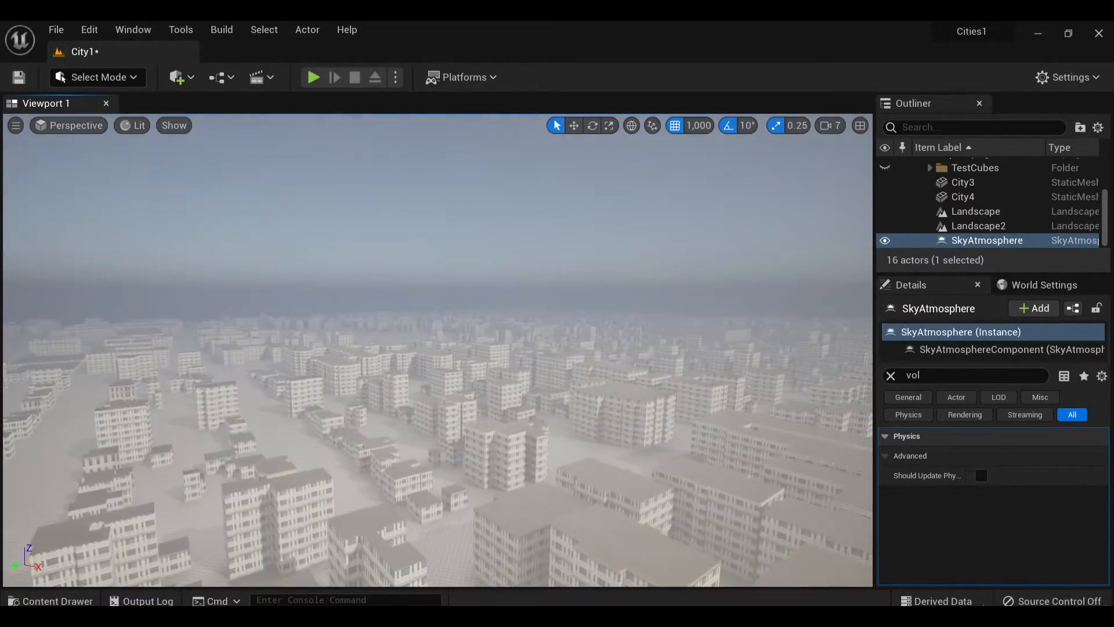
left_click(890, 375)
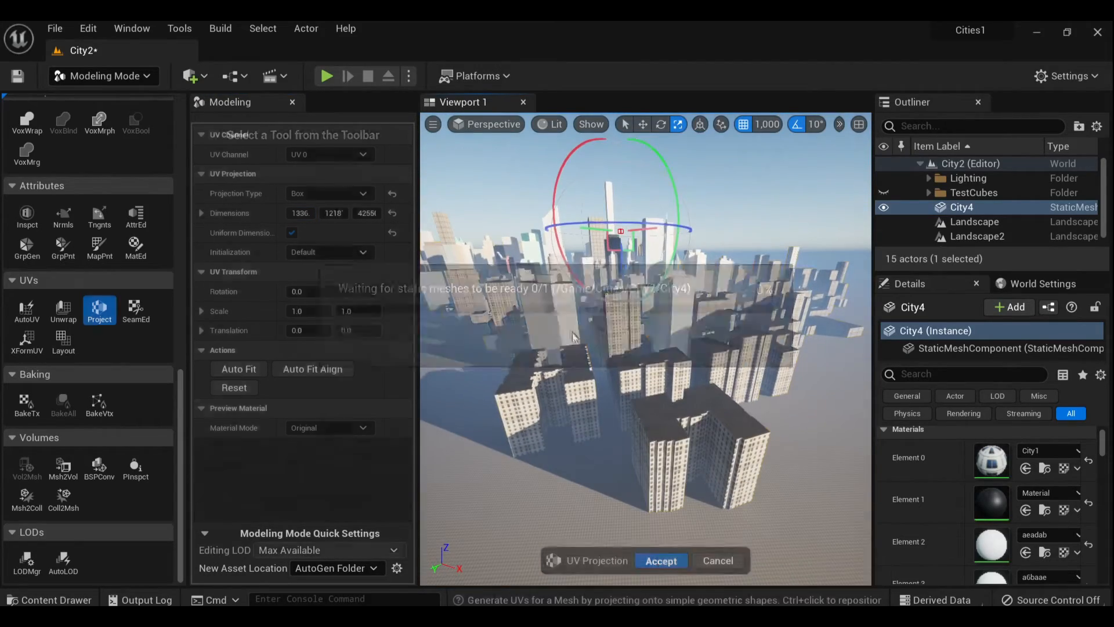
Apply box UV projection to City4 and assign the City2 window material to more slots.
left_click(659, 559)
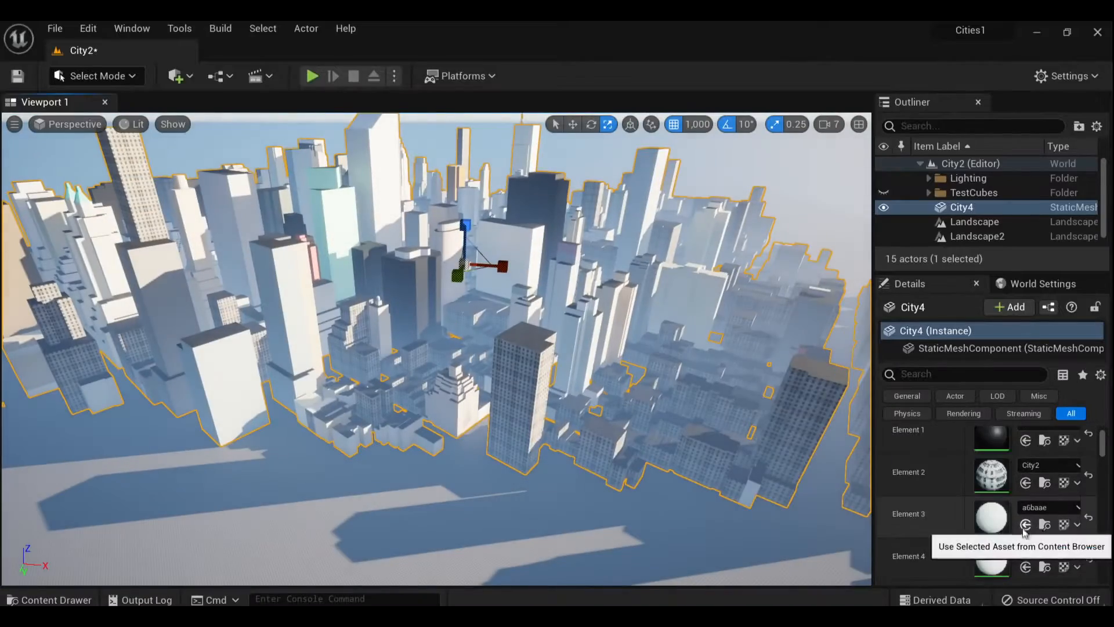
scroll("down", 3)
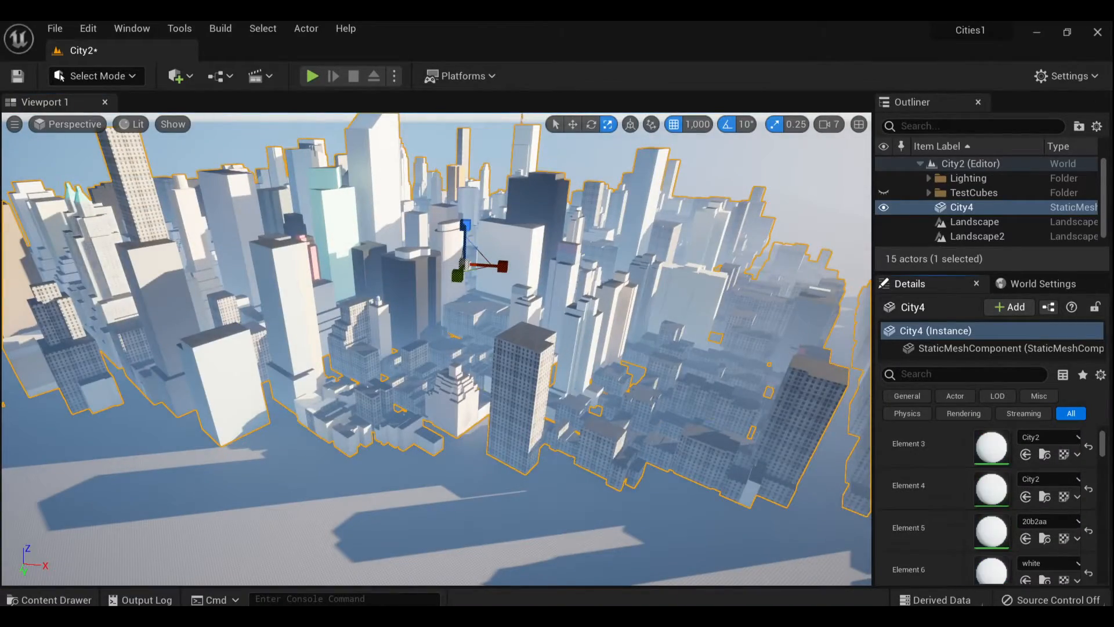
left_click(48, 598)
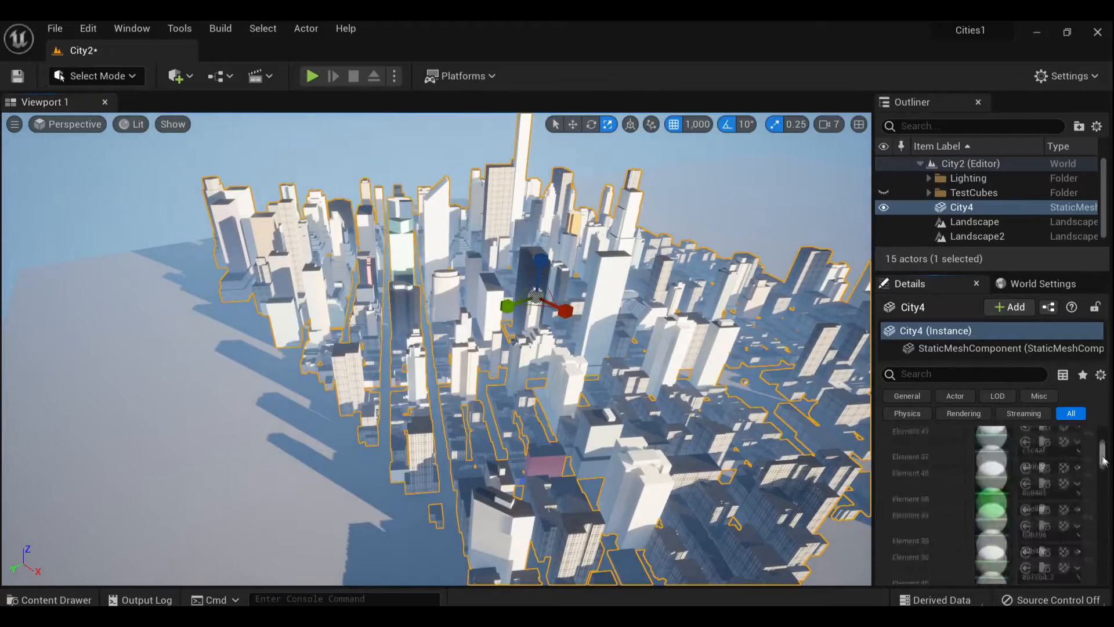
scroll("down", 3)
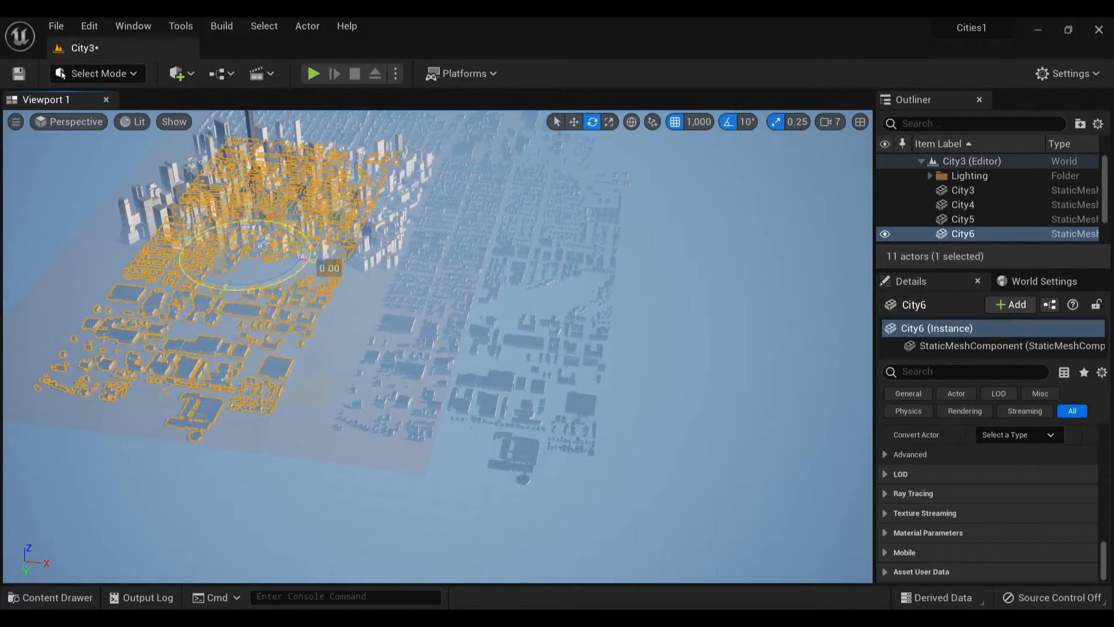
Rotate City6 with the gizmo to align it with the other city blocks.
left_click(572, 121)
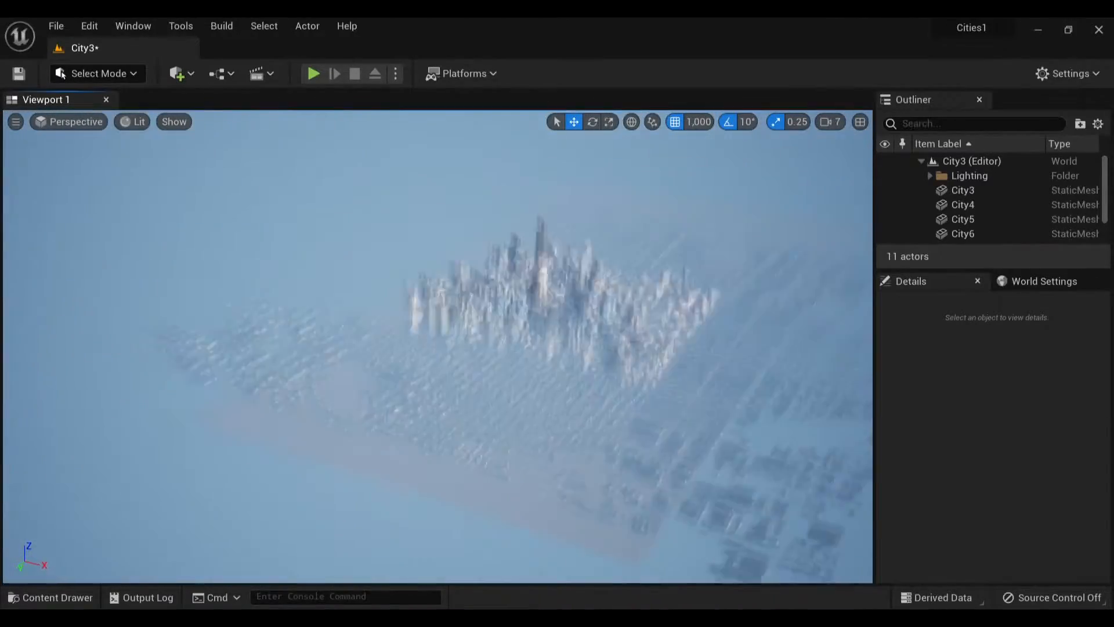
left_click(978, 222)
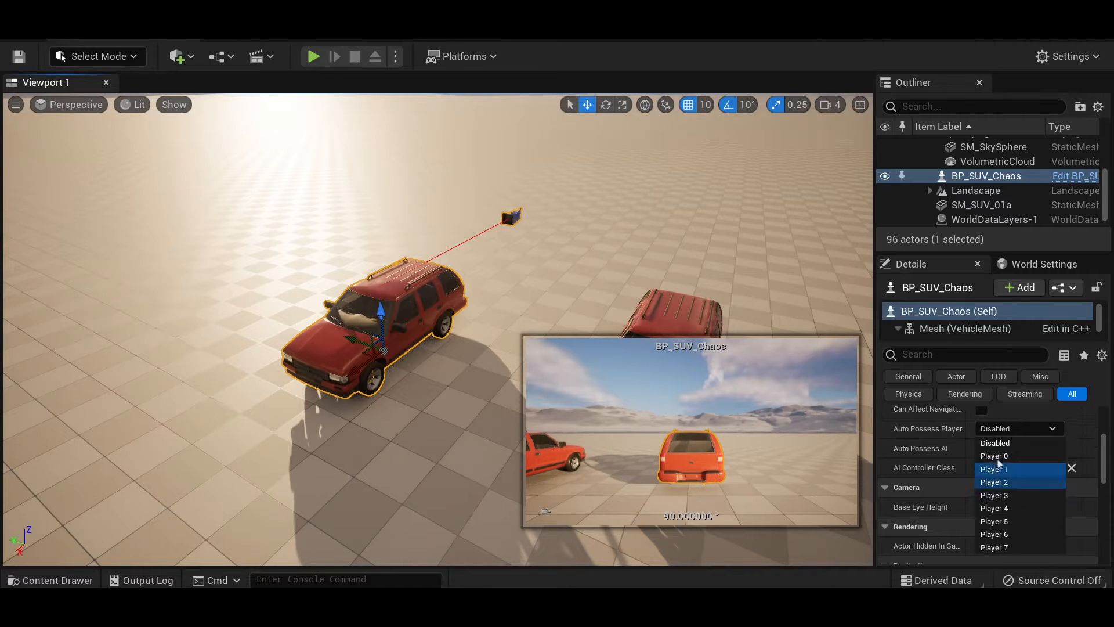
Set BP_SUV_Chaos Auto Possess Player to Player 0 and play the level.
left_click(993, 455)
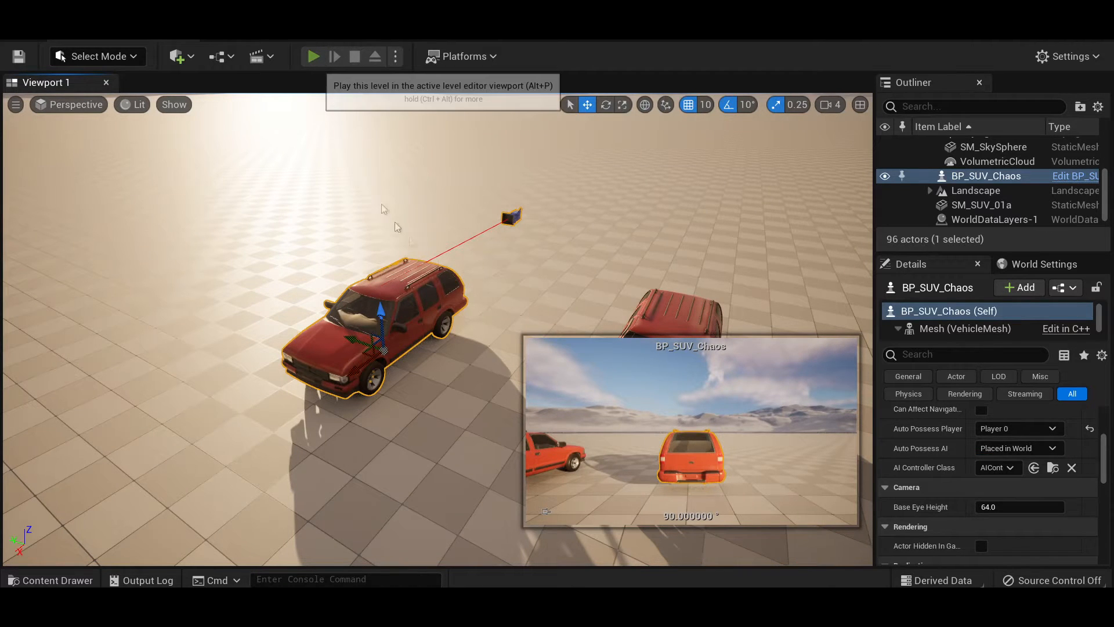
left_click(312, 56)
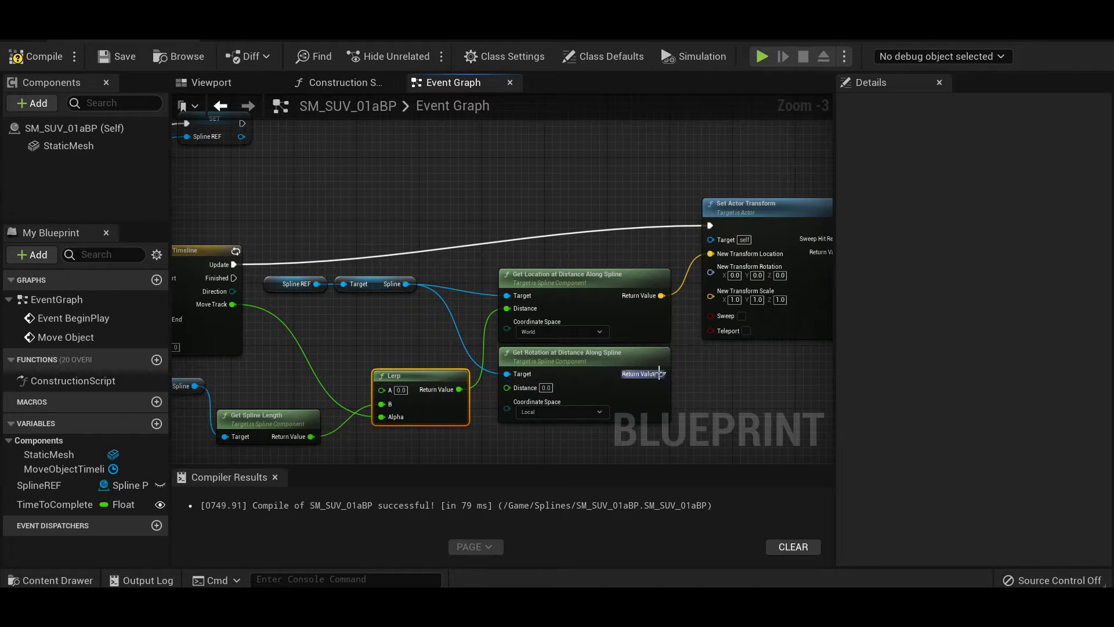
Wire spline rotation into the actor transform, then jump to the tutorial's Proceed to Destination section.
left_click_drag(661, 373, 712, 266)
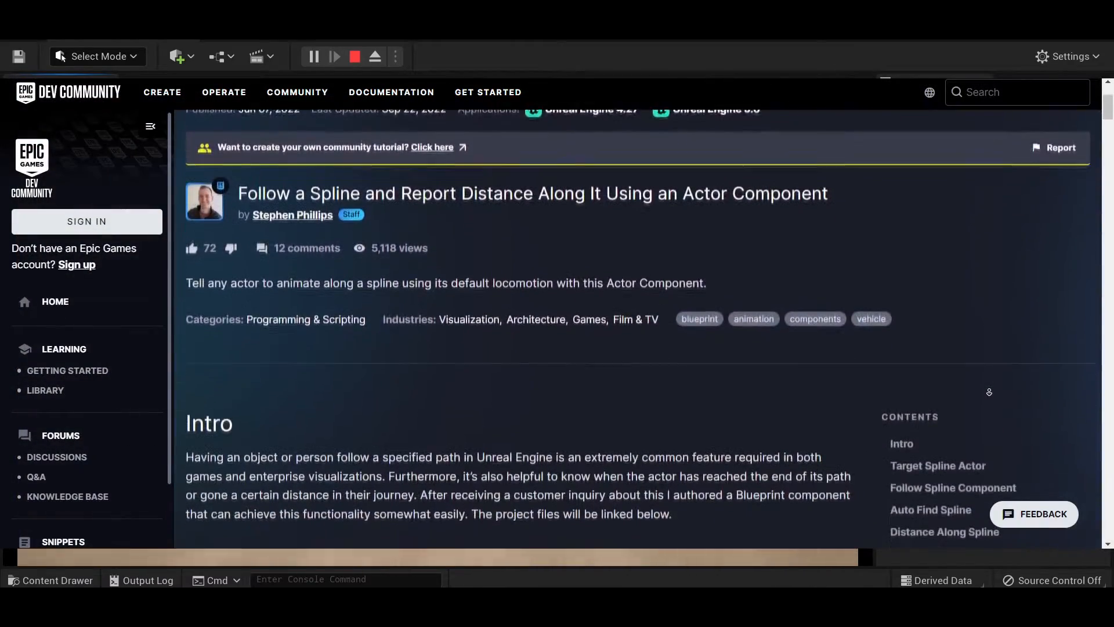
scroll("down", 3)
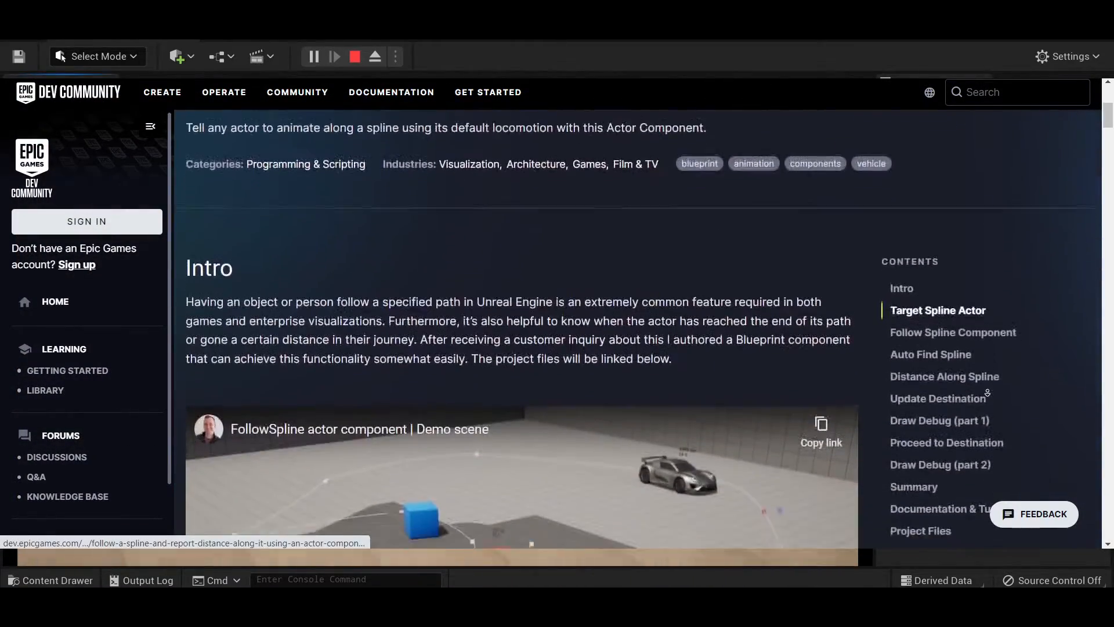
scroll("down", 3)
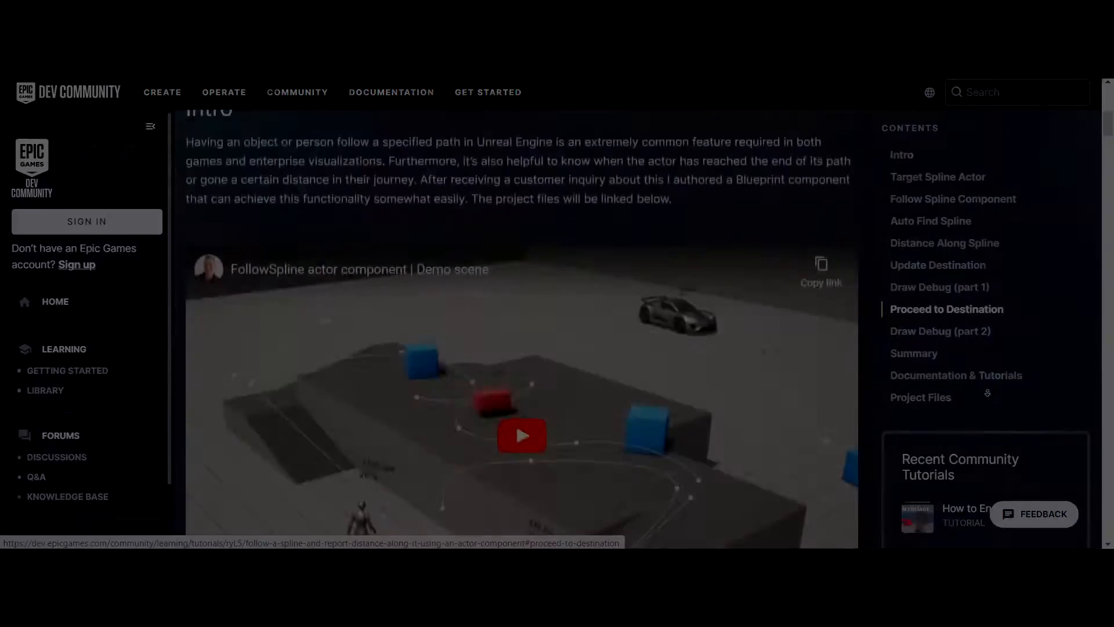
left_click(521, 434)
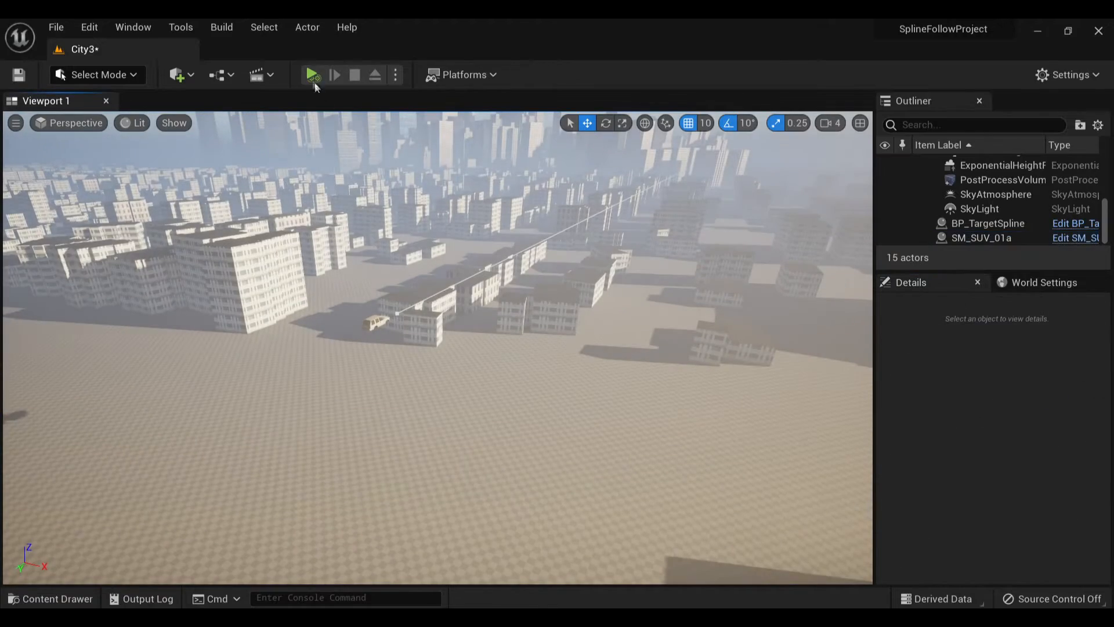
left_click(312, 75)
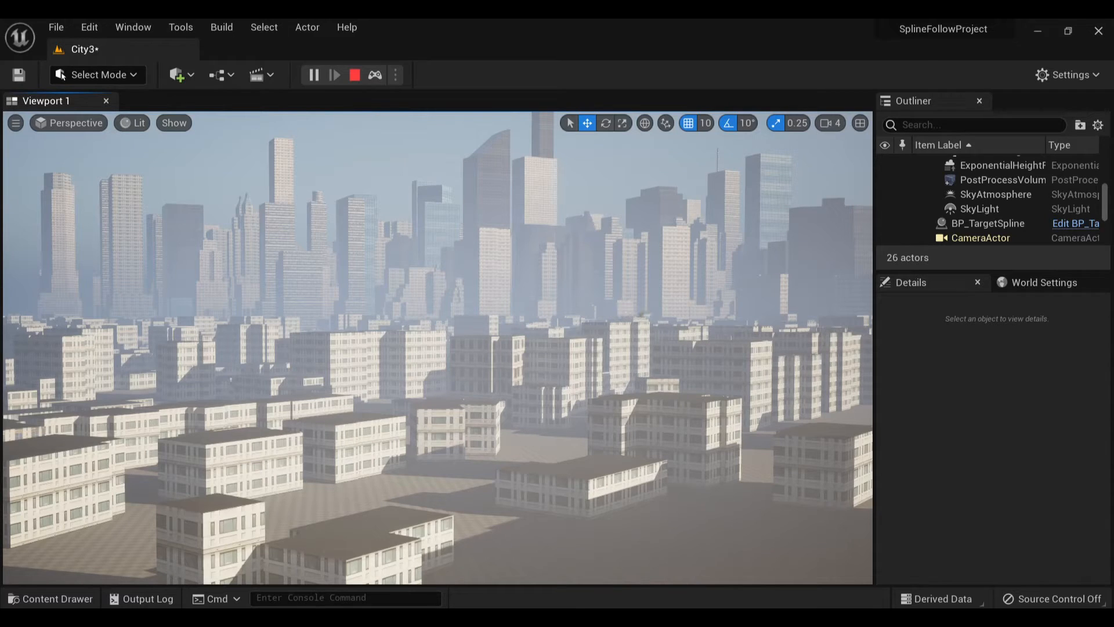
left_click(312, 74)
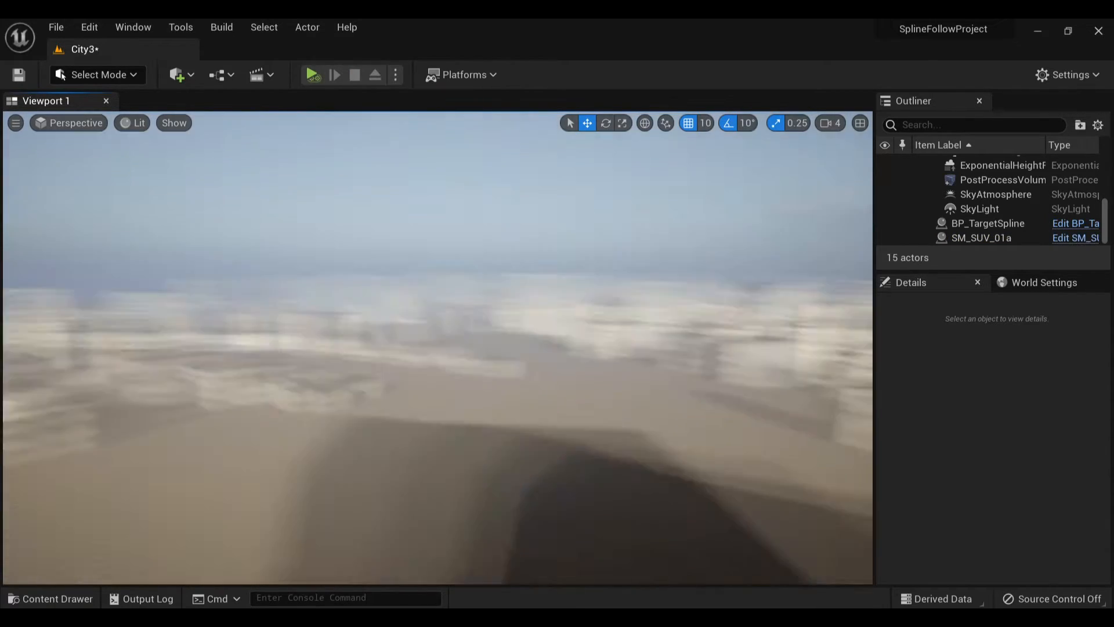
left_click(311, 75)
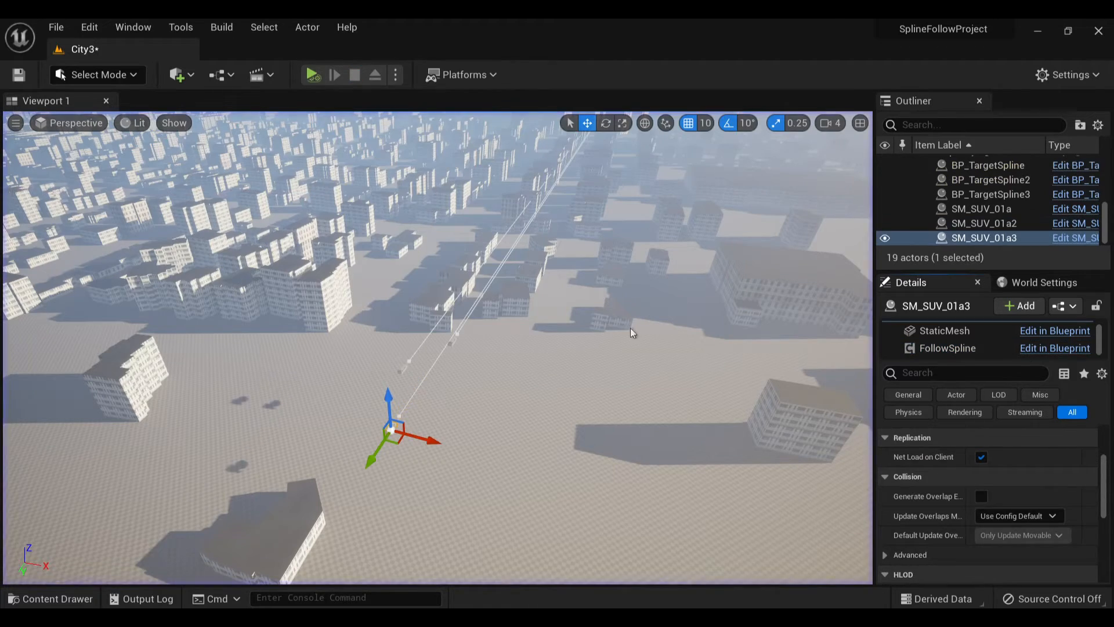
Simulate the three SUVs following their splines, then stop the simulation.
left_click(311, 75)
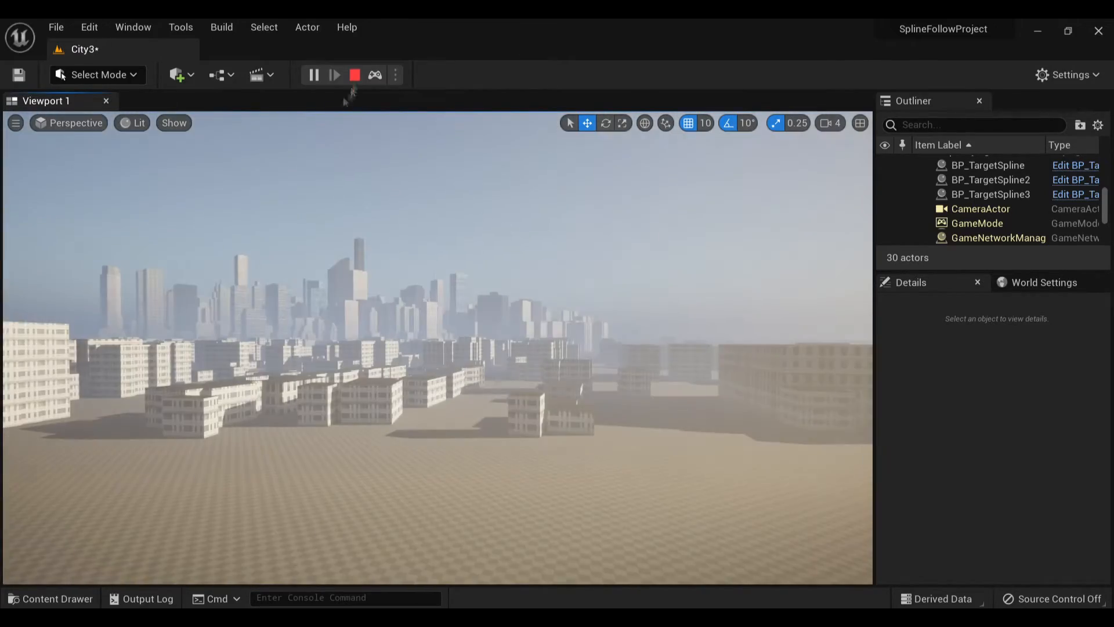
left_click(354, 75)
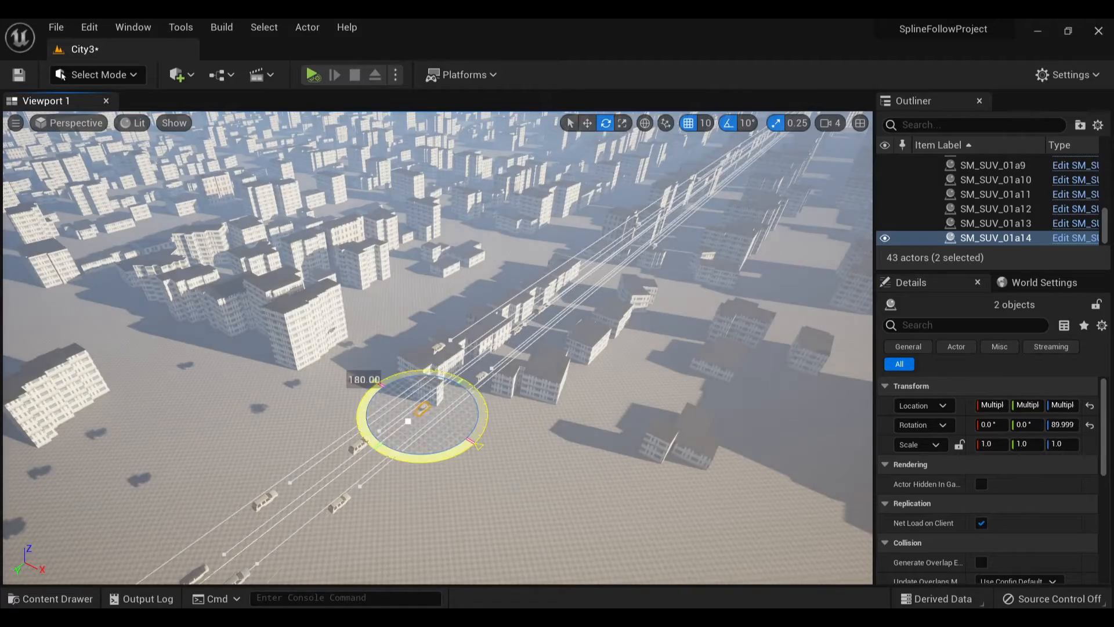
Duplicate spline-SUV pairs into dense lanes, some rotated 180°, reaching SM_SUV_01a103.
left_click(588, 123)
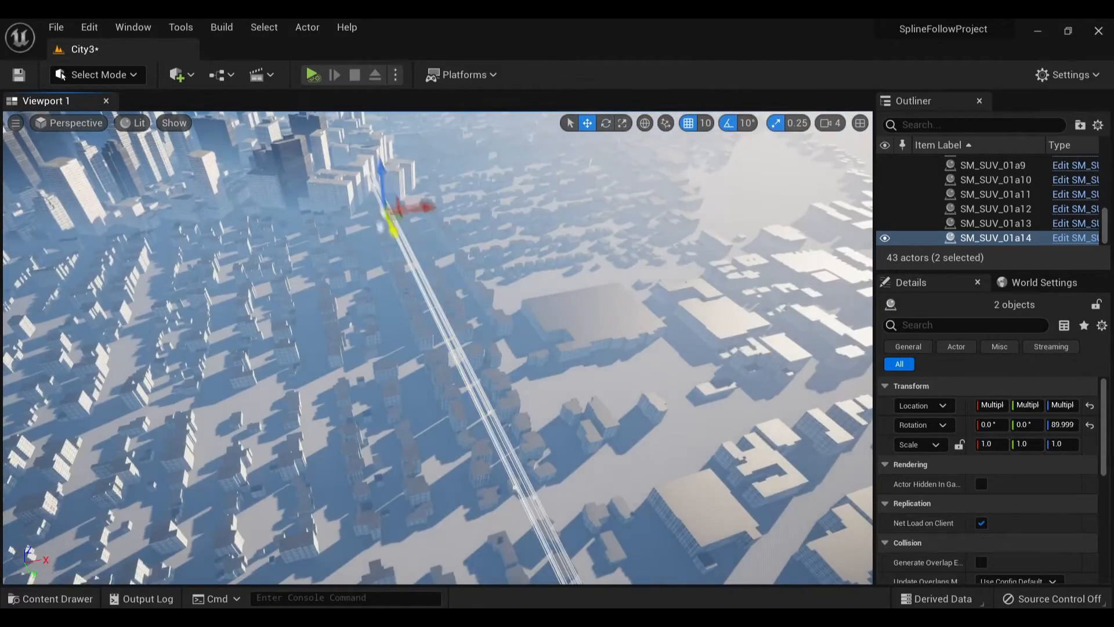
left_click(312, 75)
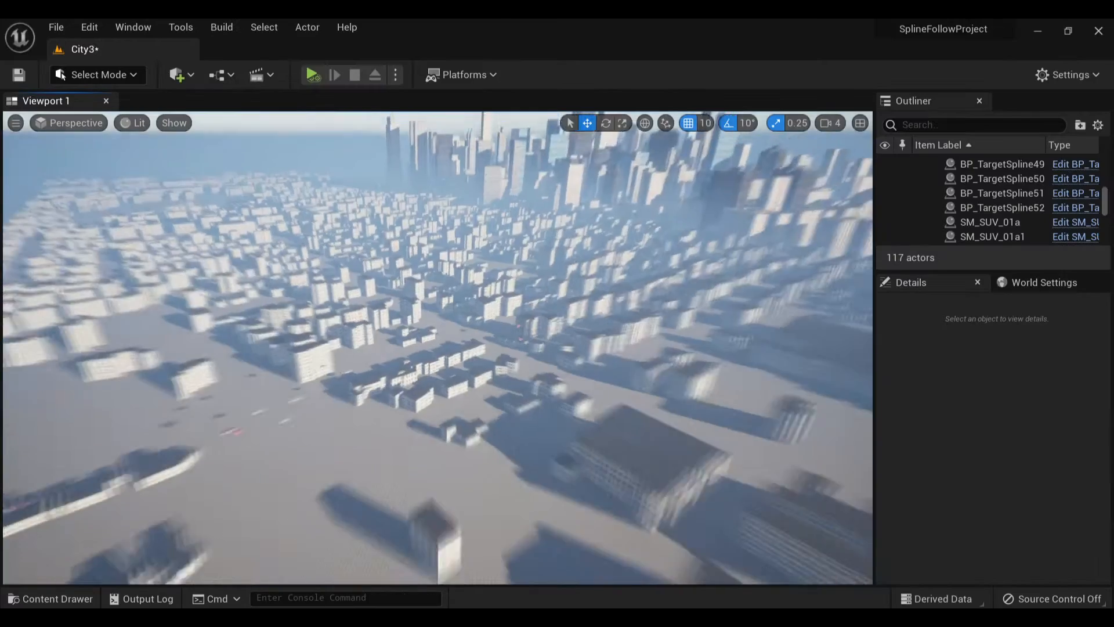
left_click(310, 75)
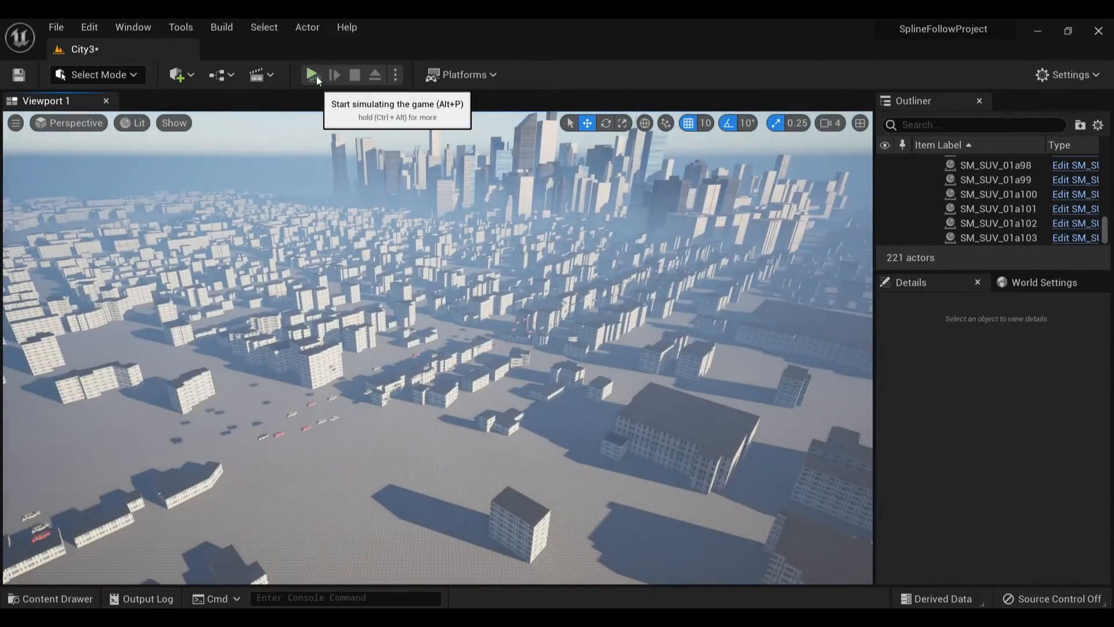
Duplicate the SUV block across the city to 941 actors, simulate the traffic, then stop.
left_click(314, 75)
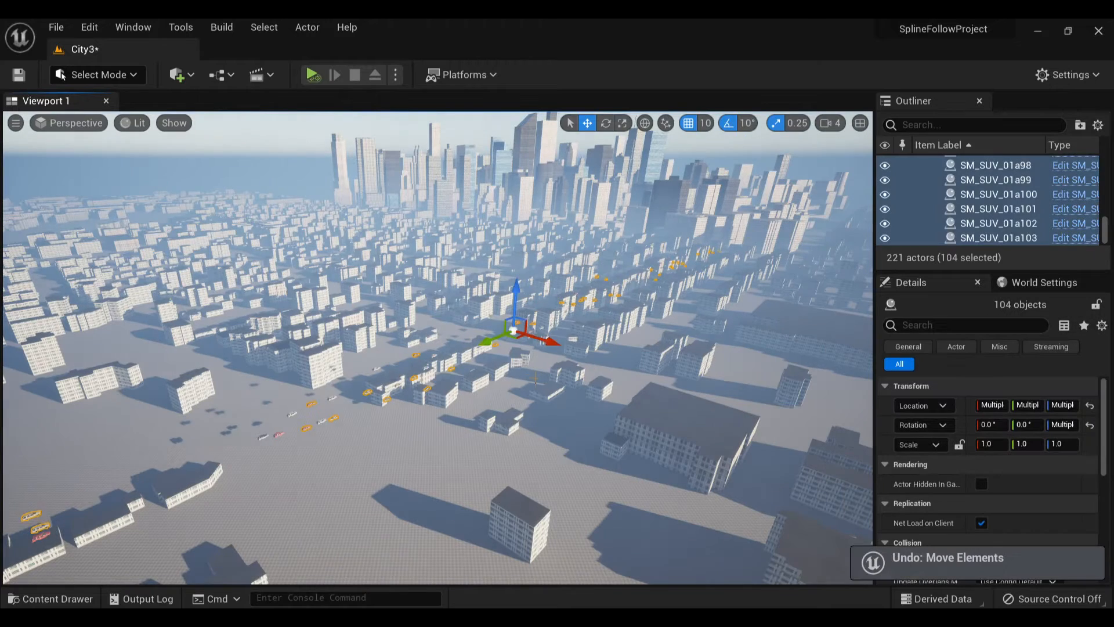
left_click(312, 75)
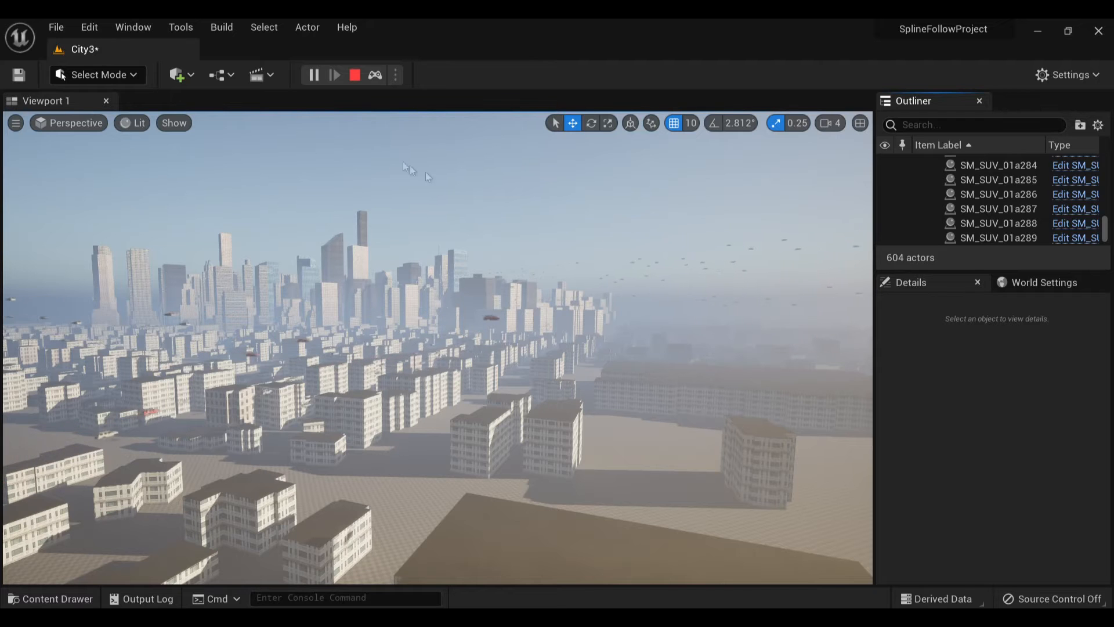
mouse_move(355, 75)
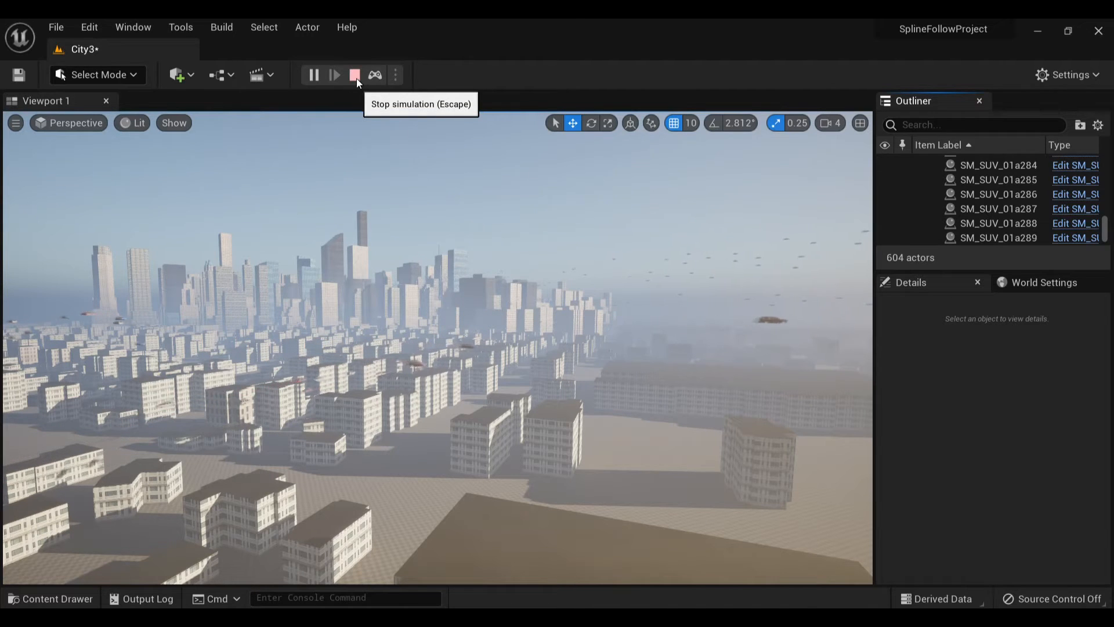
left_click(354, 75)
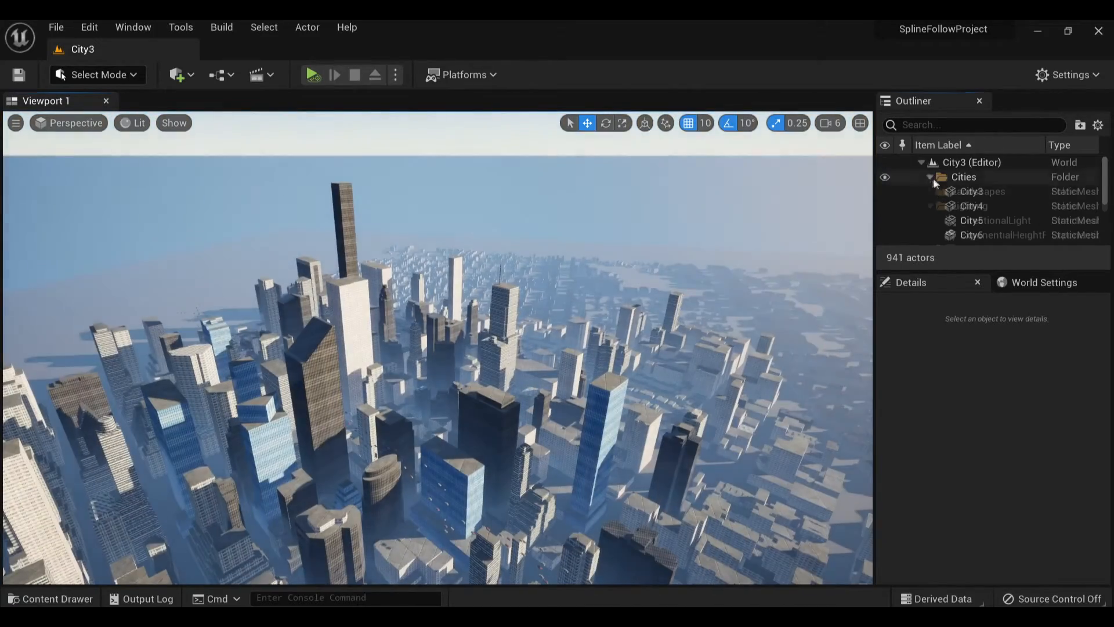
Duplicate the Street4 folder hierarchy into crossing lanes, then simulate the new traffic.
right_click(966, 238)
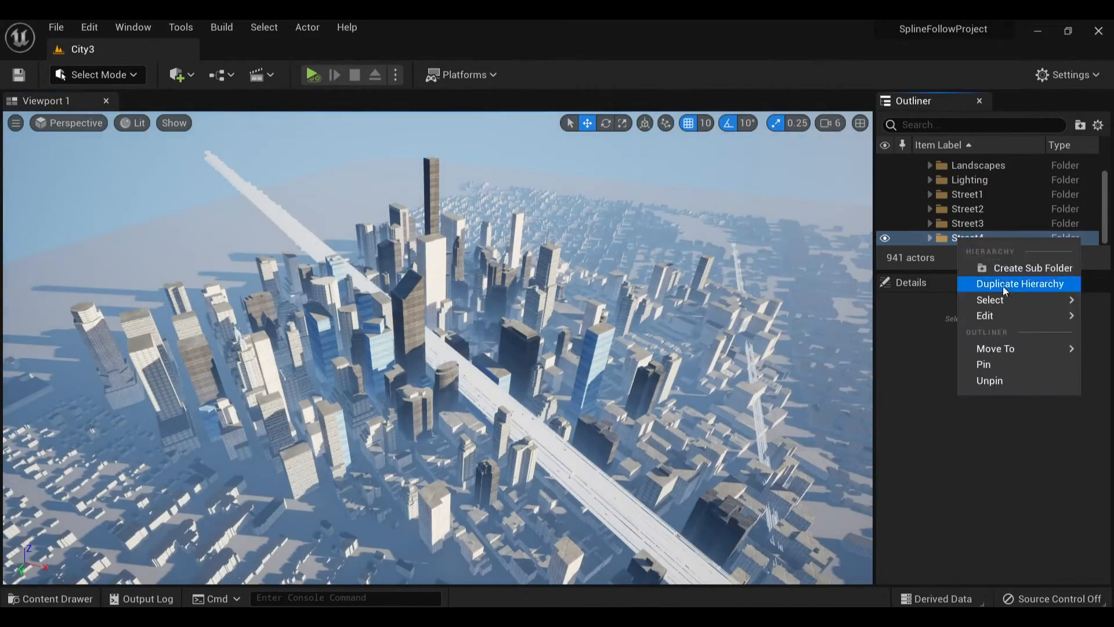
left_click(1018, 284)
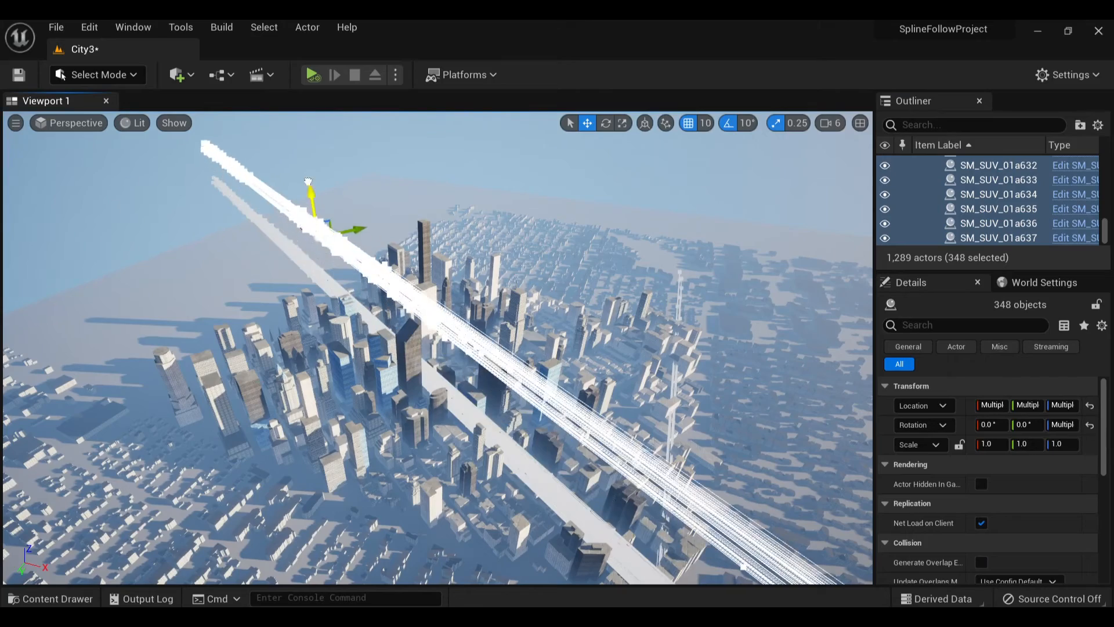
left_click(605, 122)
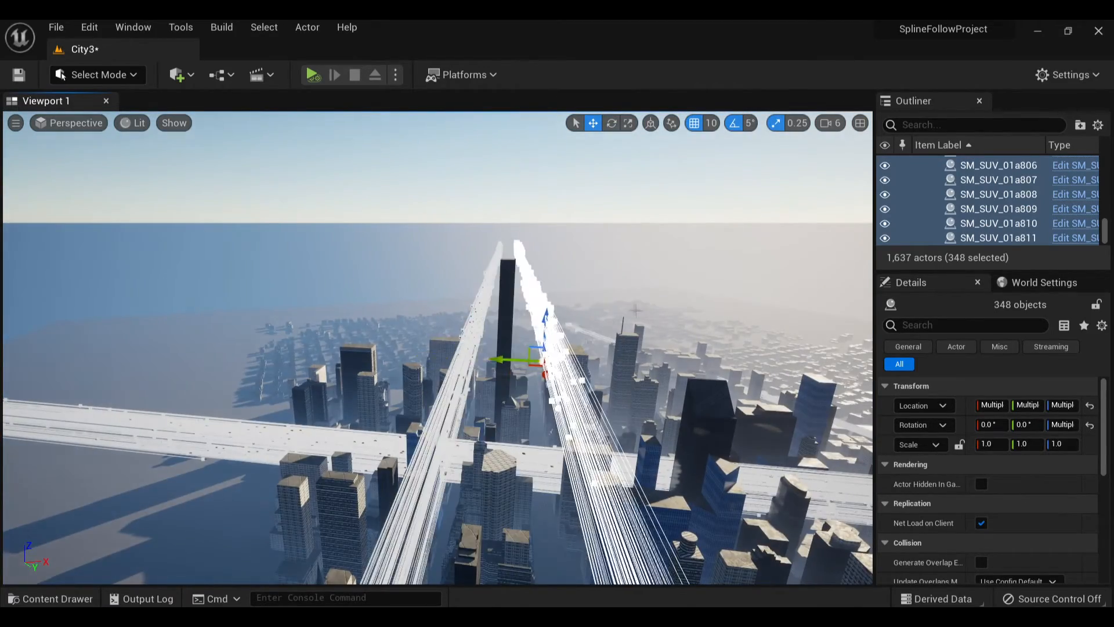
left_click(610, 123)
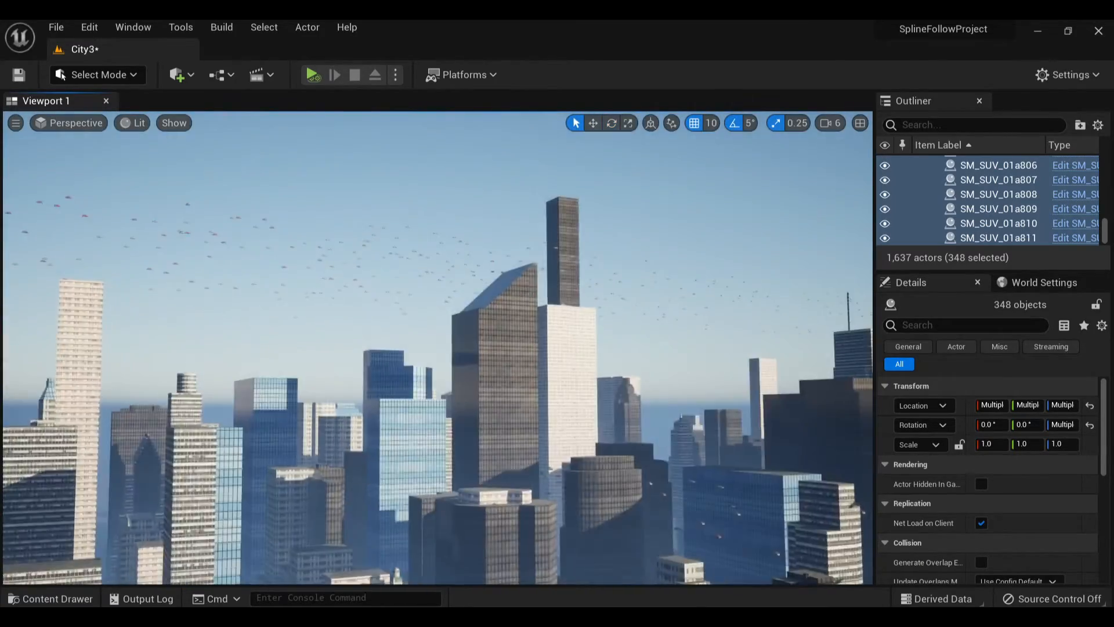
left_click(311, 75)
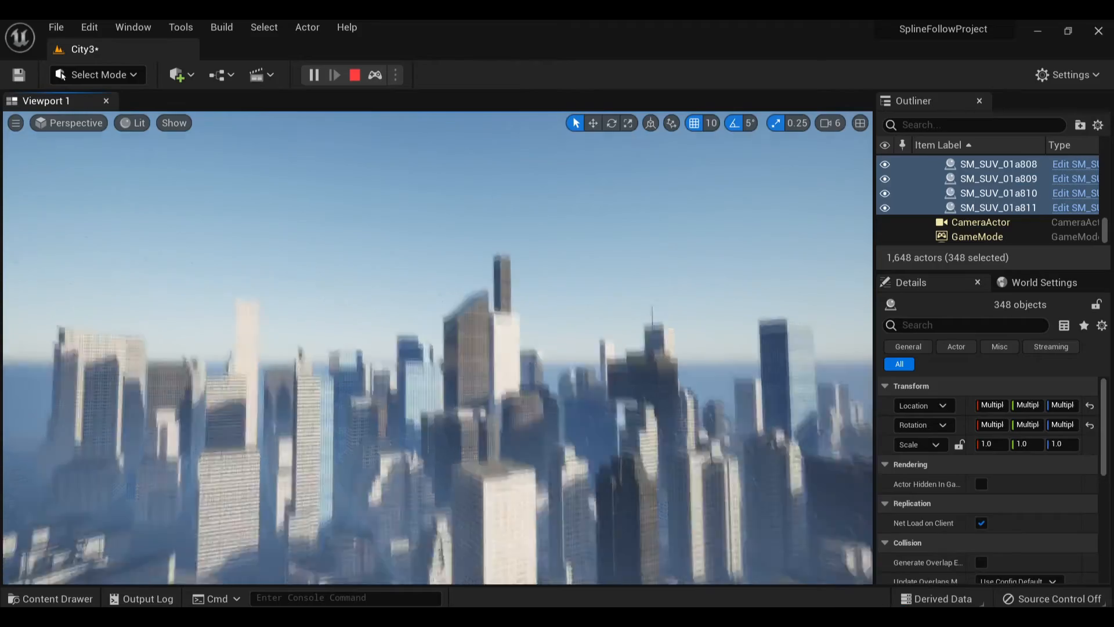